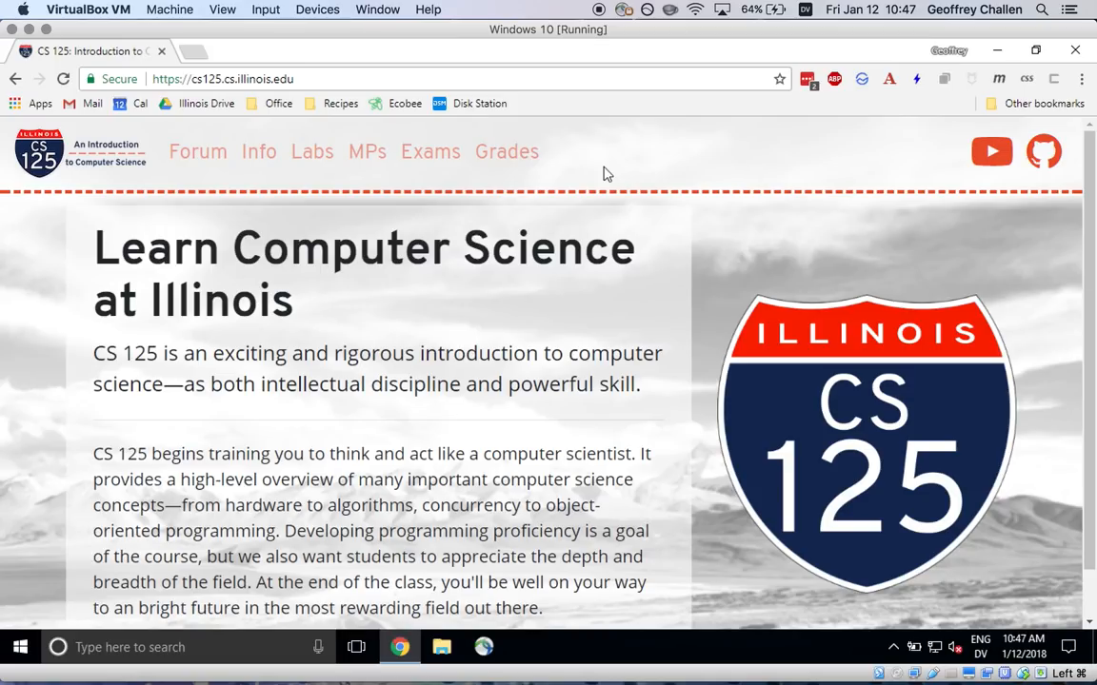
mouse_move(367, 151)
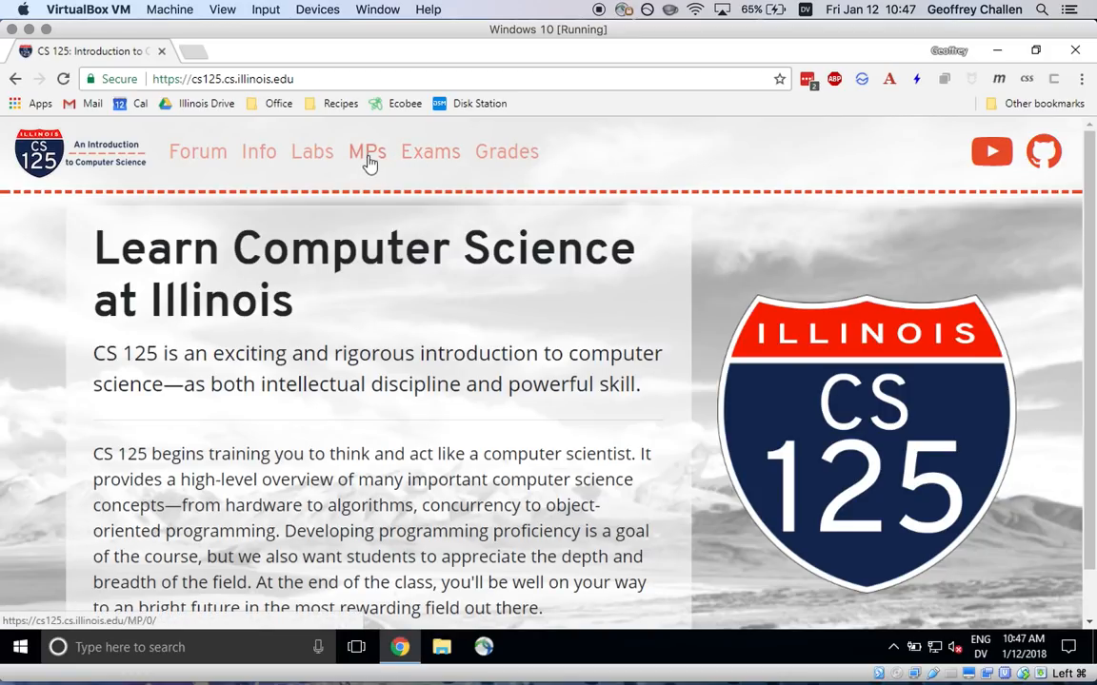
Open the CS 125 Java guide's 'from this web page' link to Oracle's JDK 9.0.1 downloads.
left_click(367, 151)
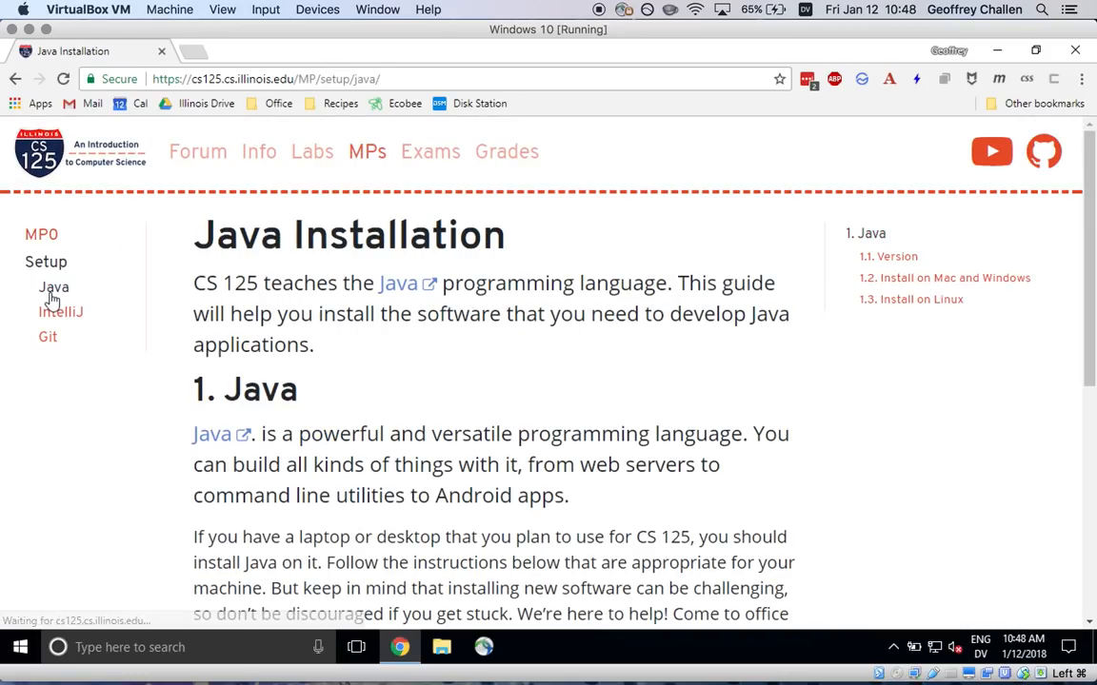
scroll("down", 3)
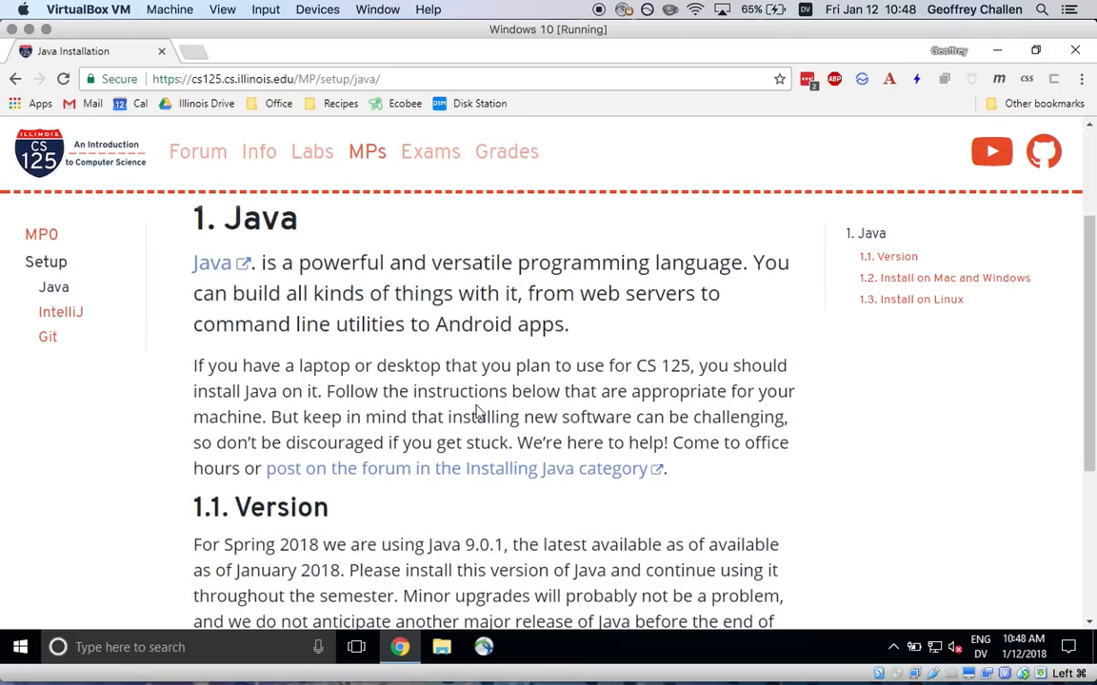
scroll("down", 3)
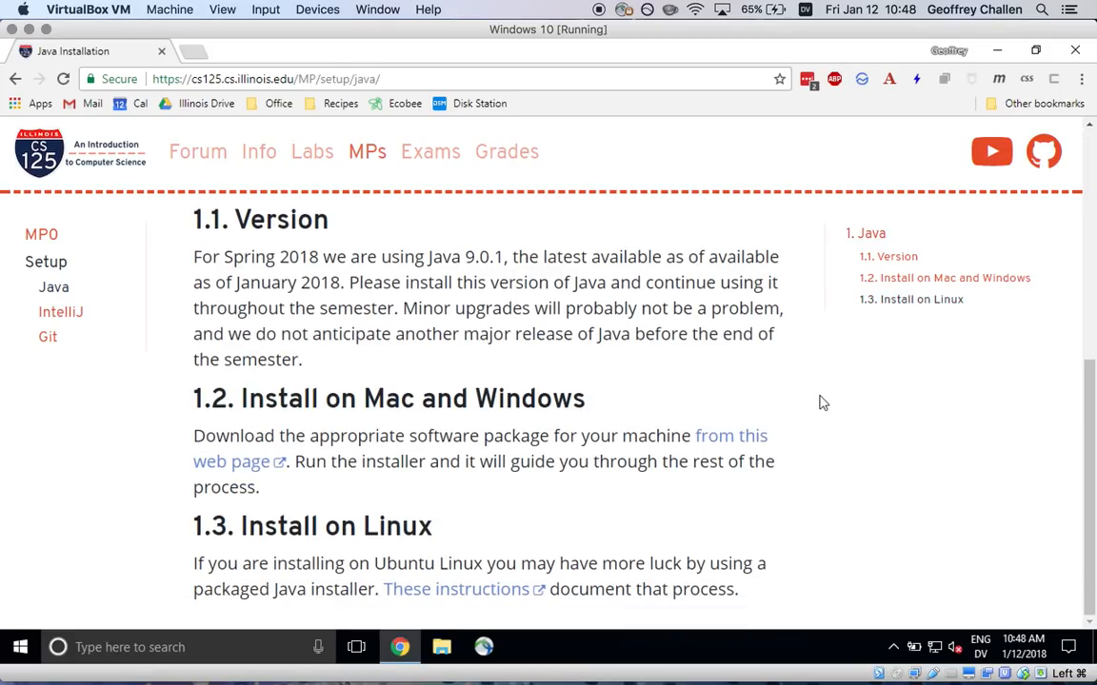
mouse_move(695, 423)
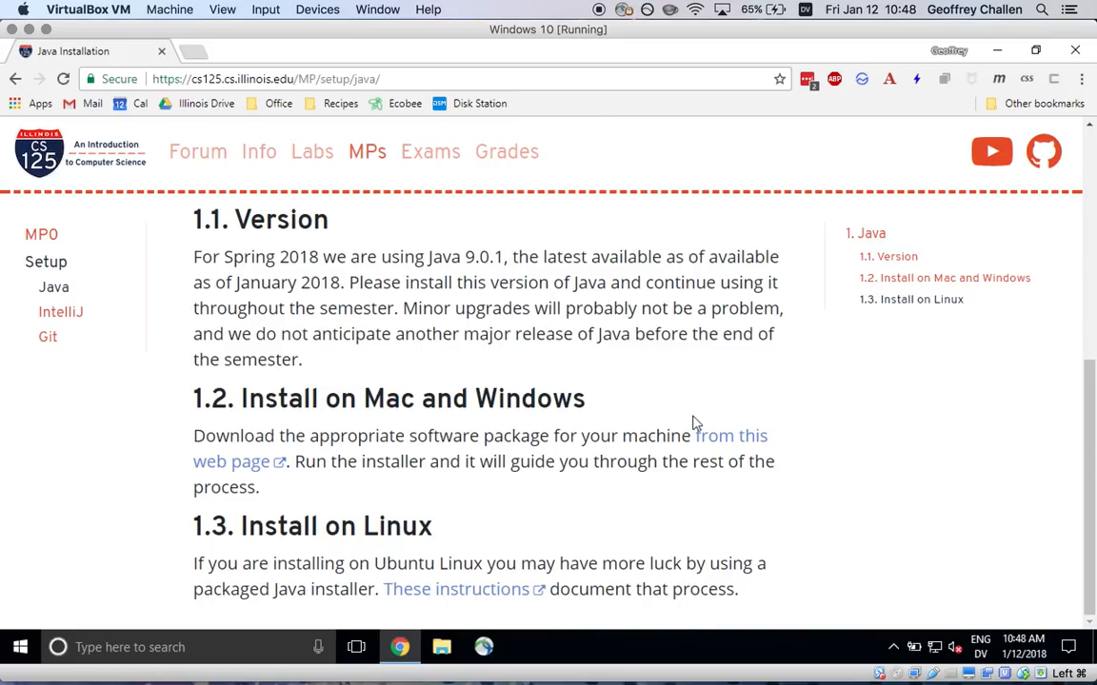
left_click(731, 435)
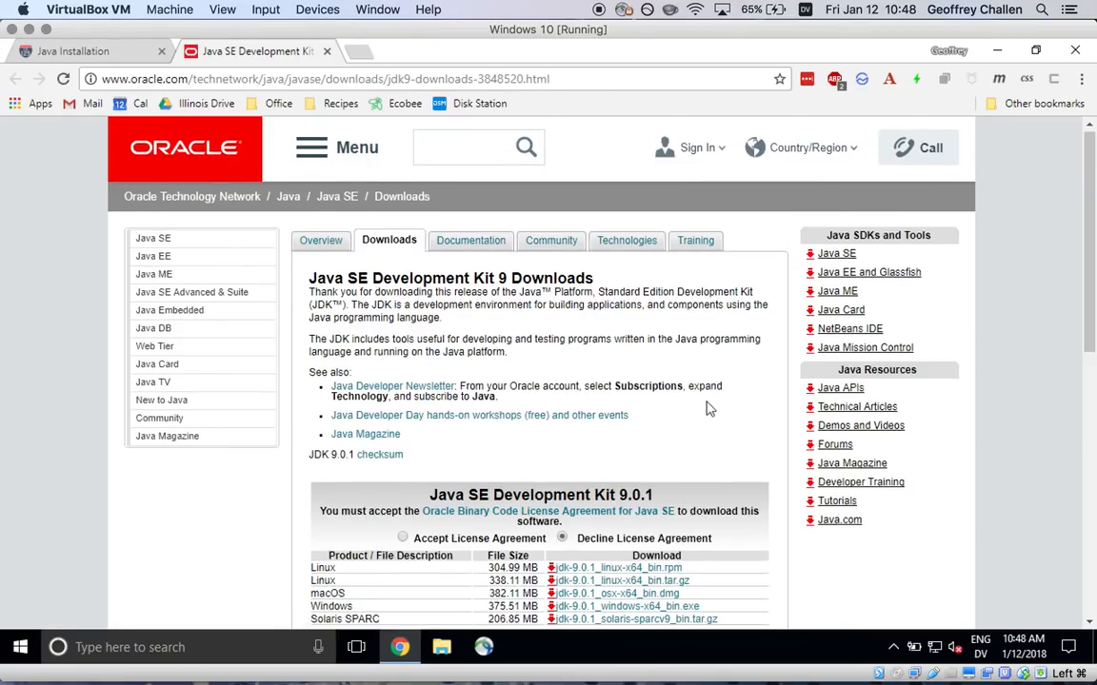
Accept the Oracle license agreement and download jdk-9.0.1_windows-x64_bin.exe.
scroll("down", 3)
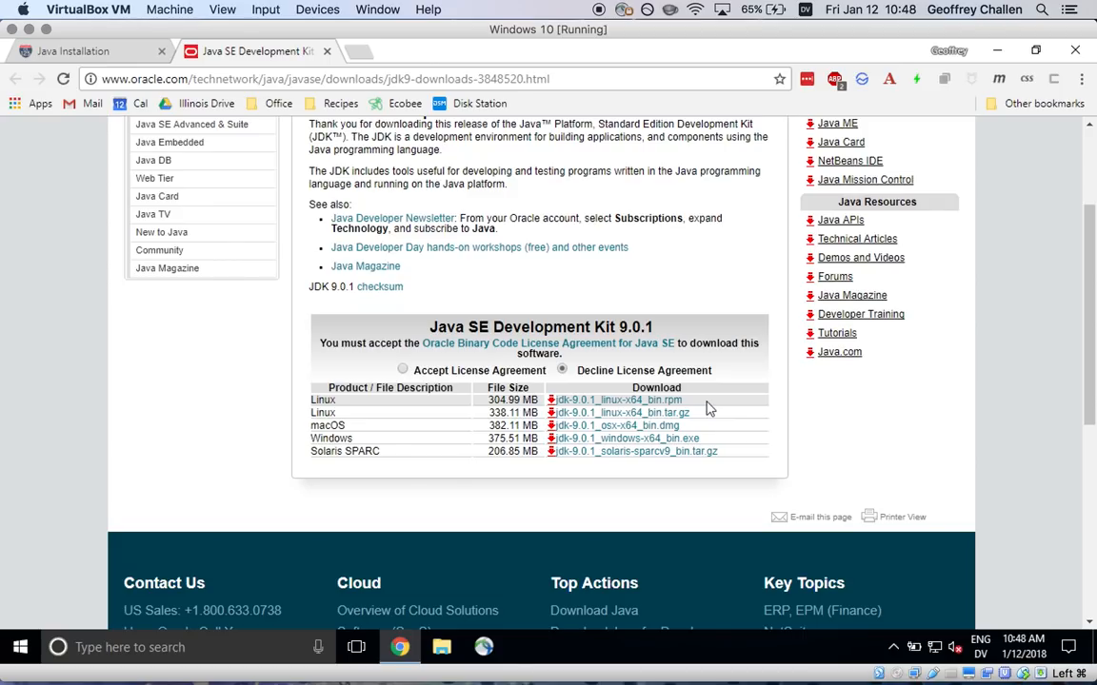
scroll("up", 3)
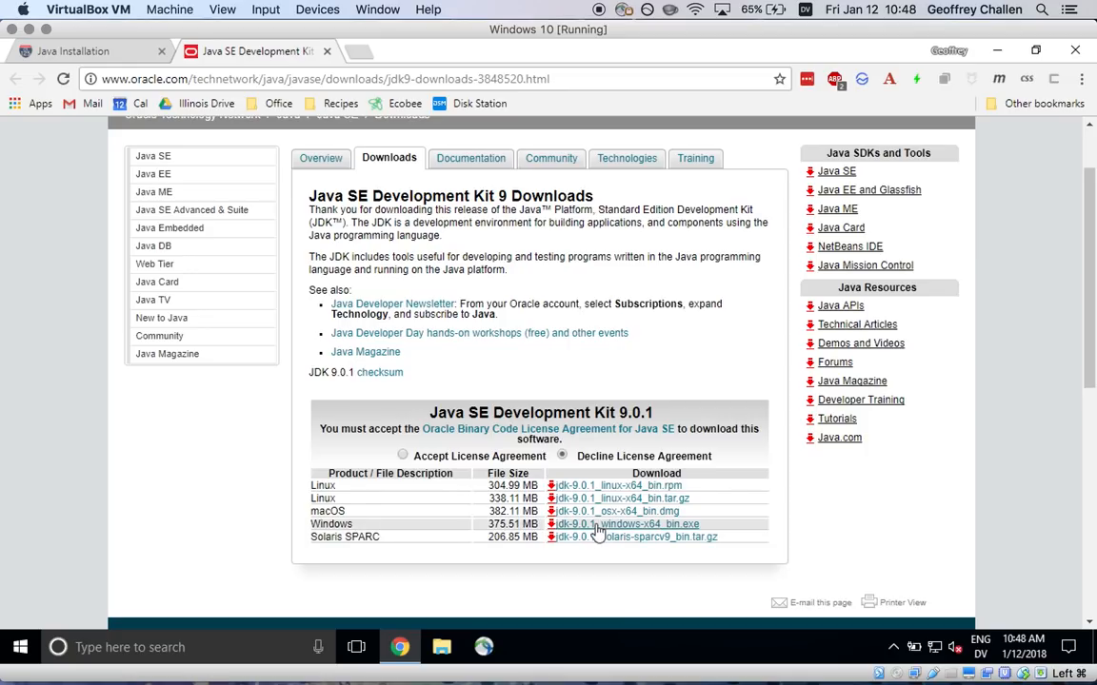
left_click(628, 524)
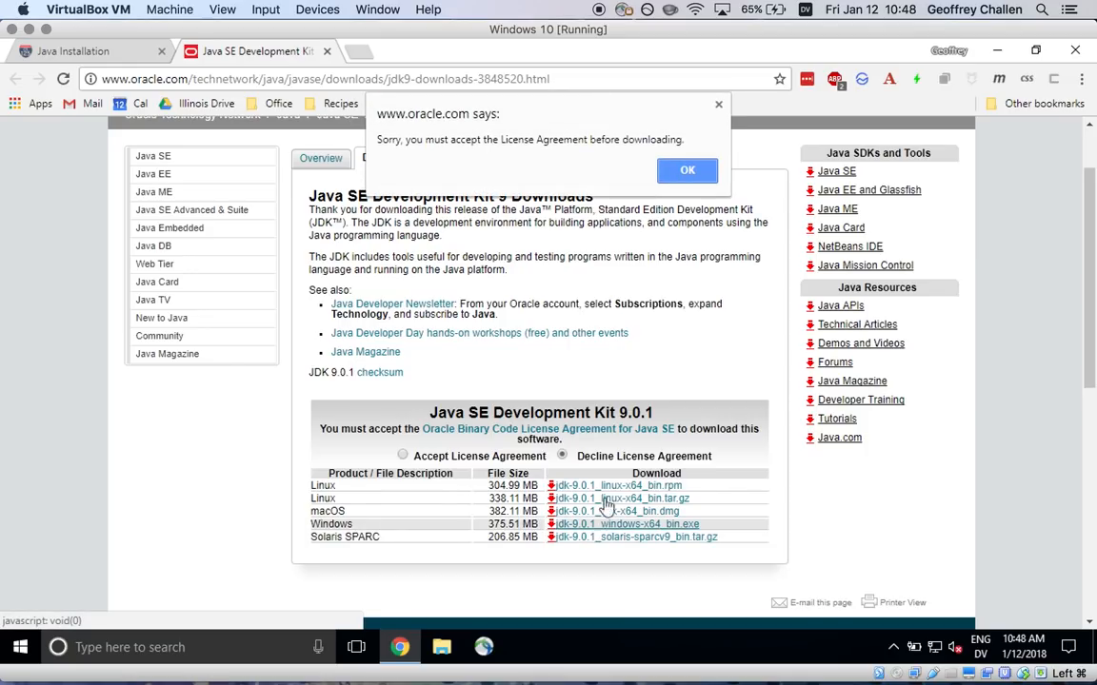
left_click(687, 171)
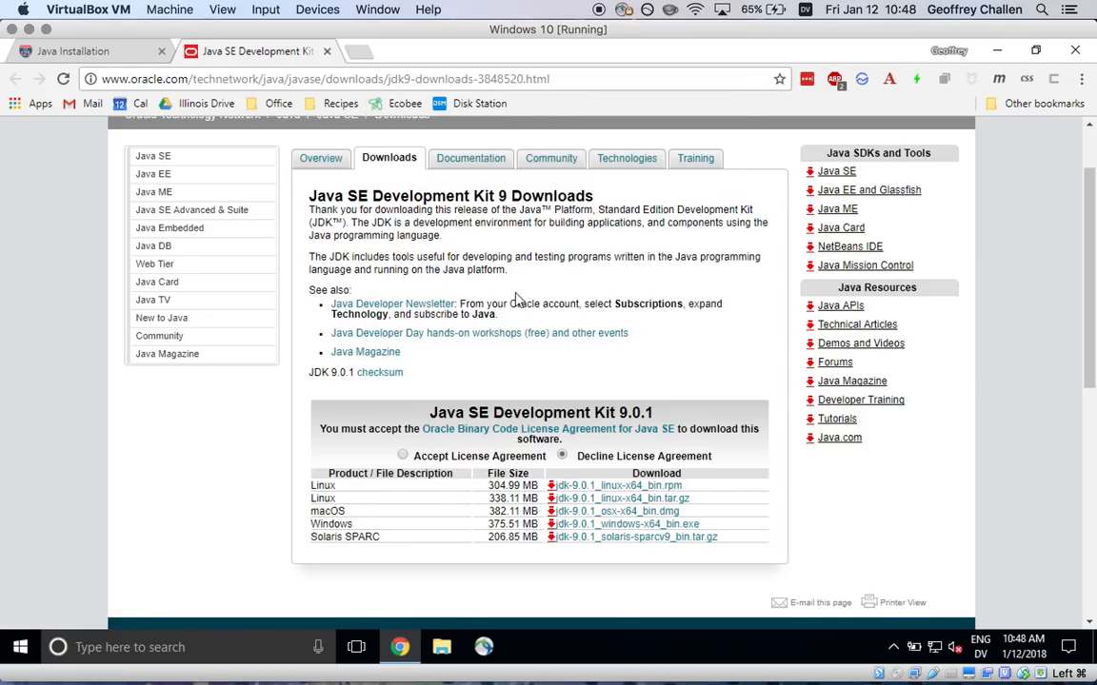
left_click(402, 455)
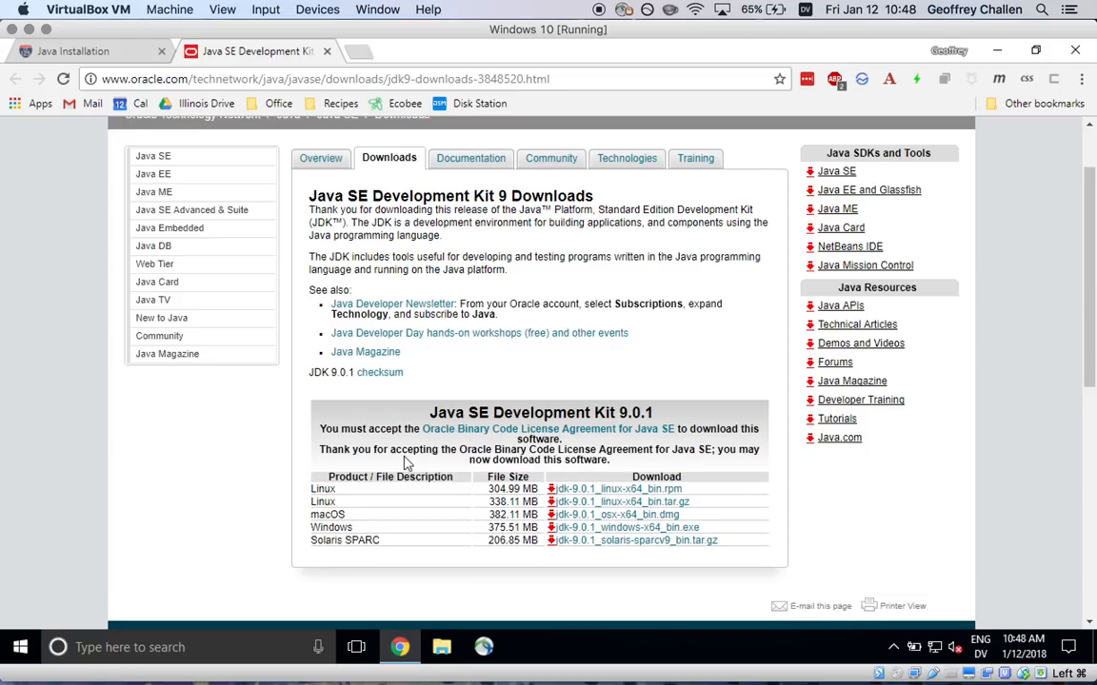
mouse_move(628, 528)
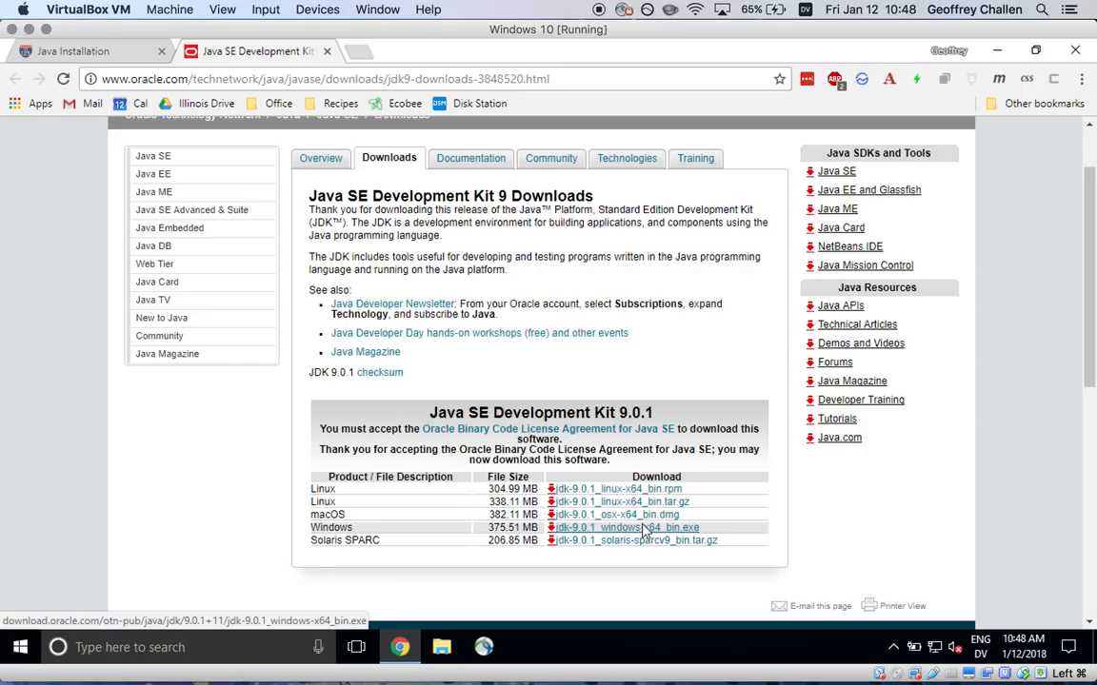
left_click(628, 527)
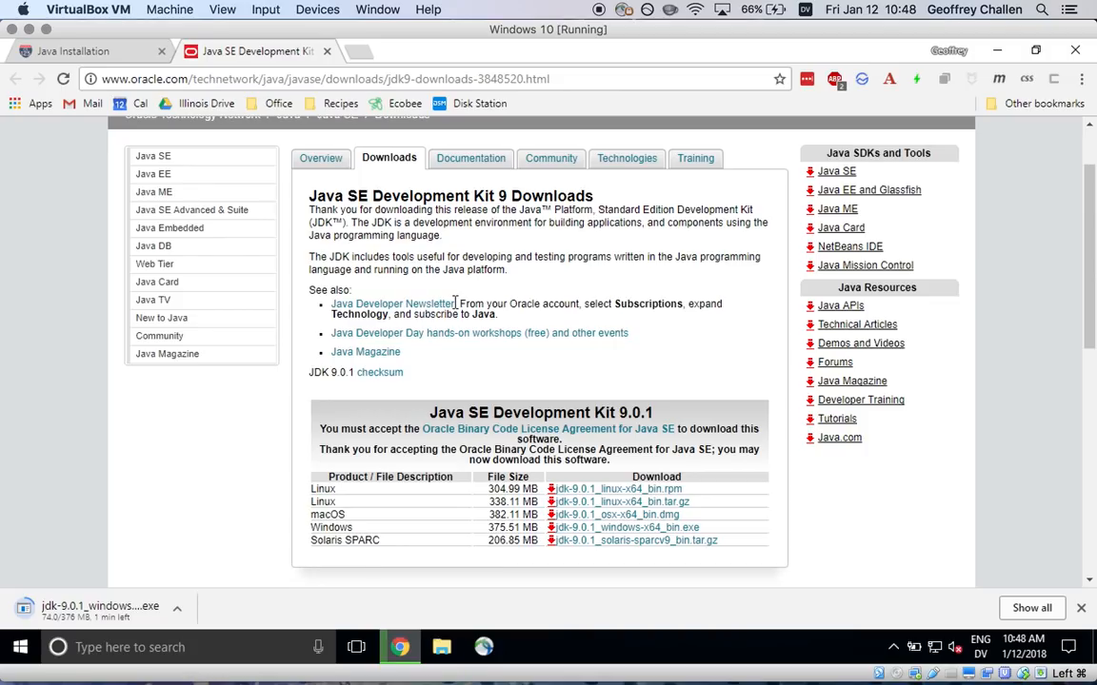
mouse_move(548, 302)
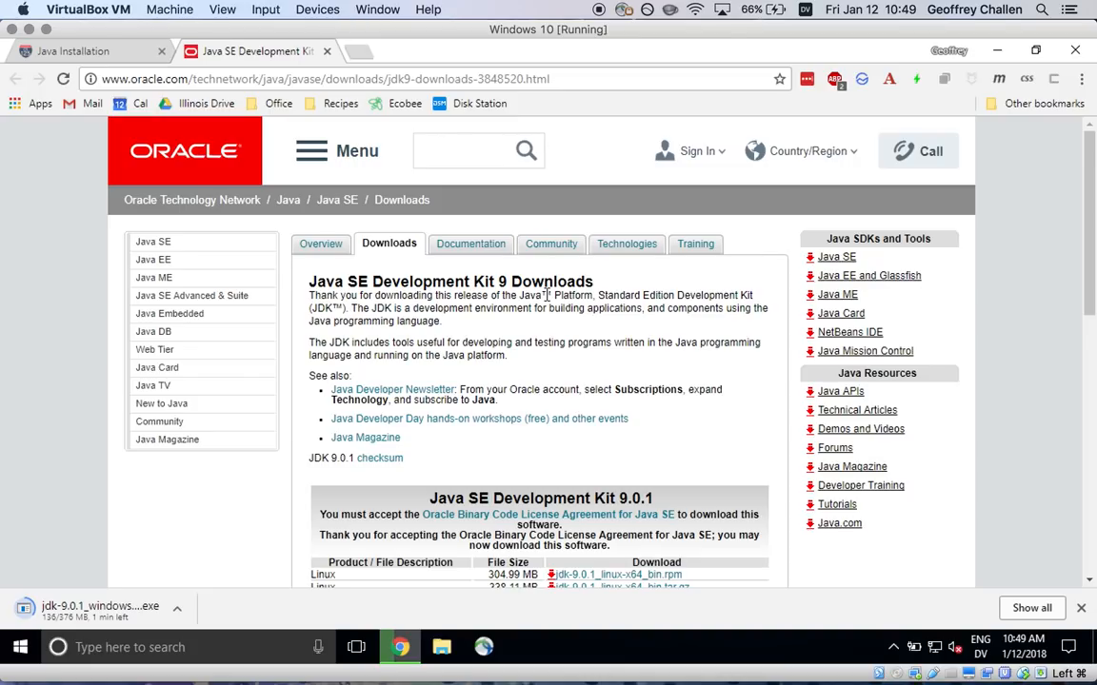
mouse_move(721, 313)
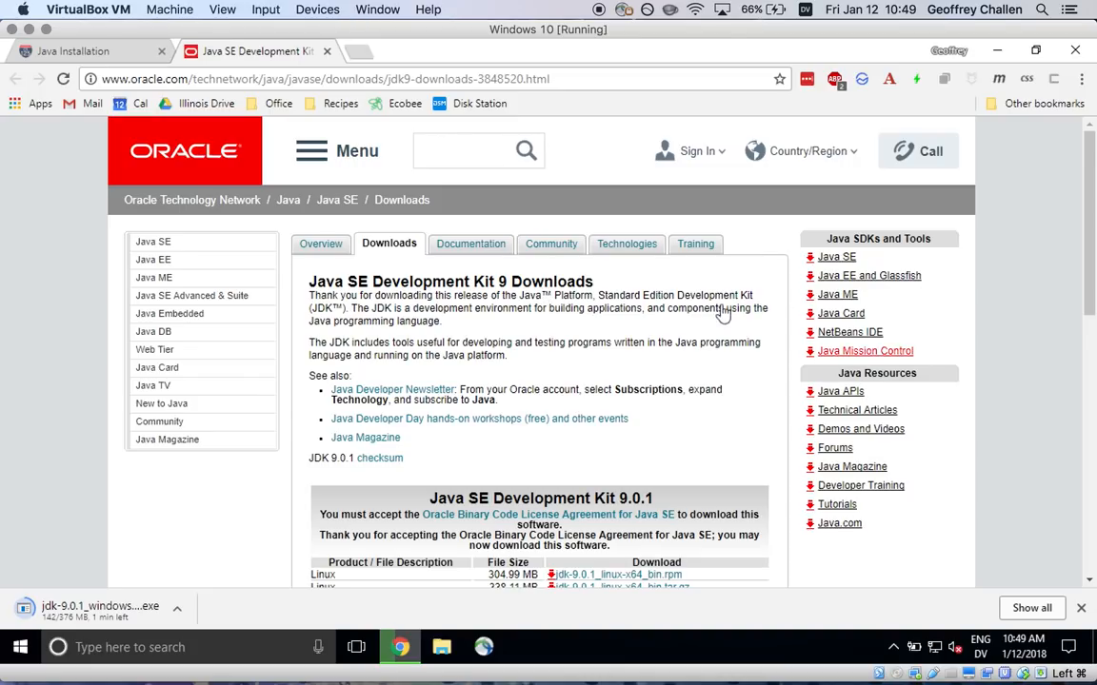
scroll("down", 3)
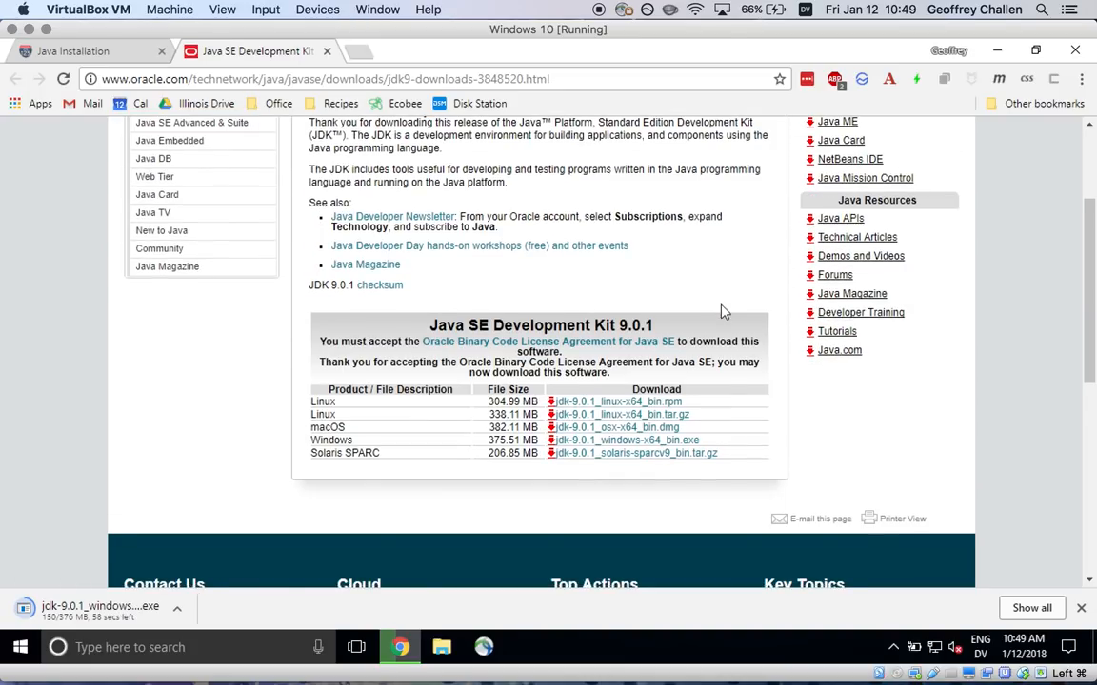
scroll("down", 3)
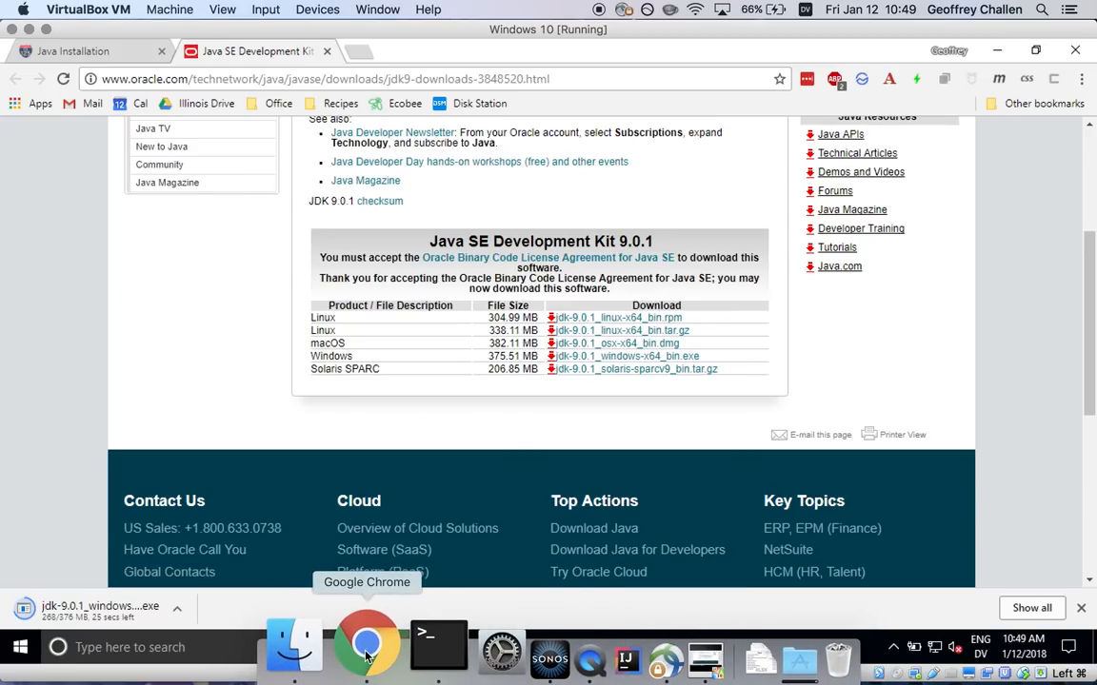
On the Mac, reach the JDK 9.0.1 downloads page via the course's Java guide.
left_click(367, 648)
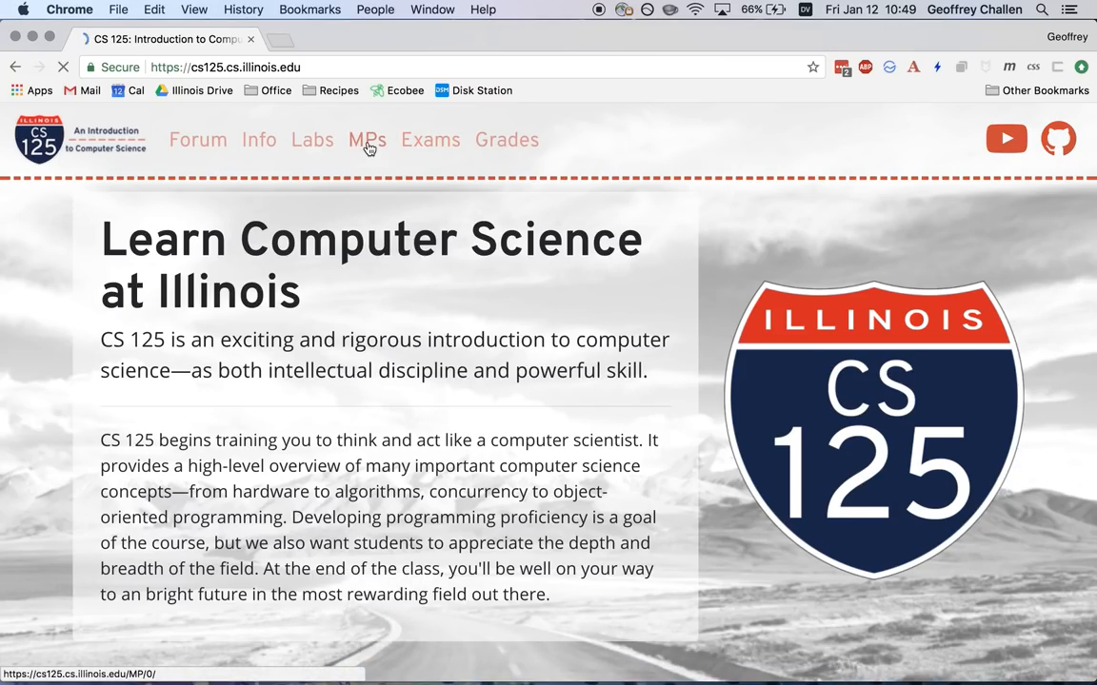
left_click(367, 139)
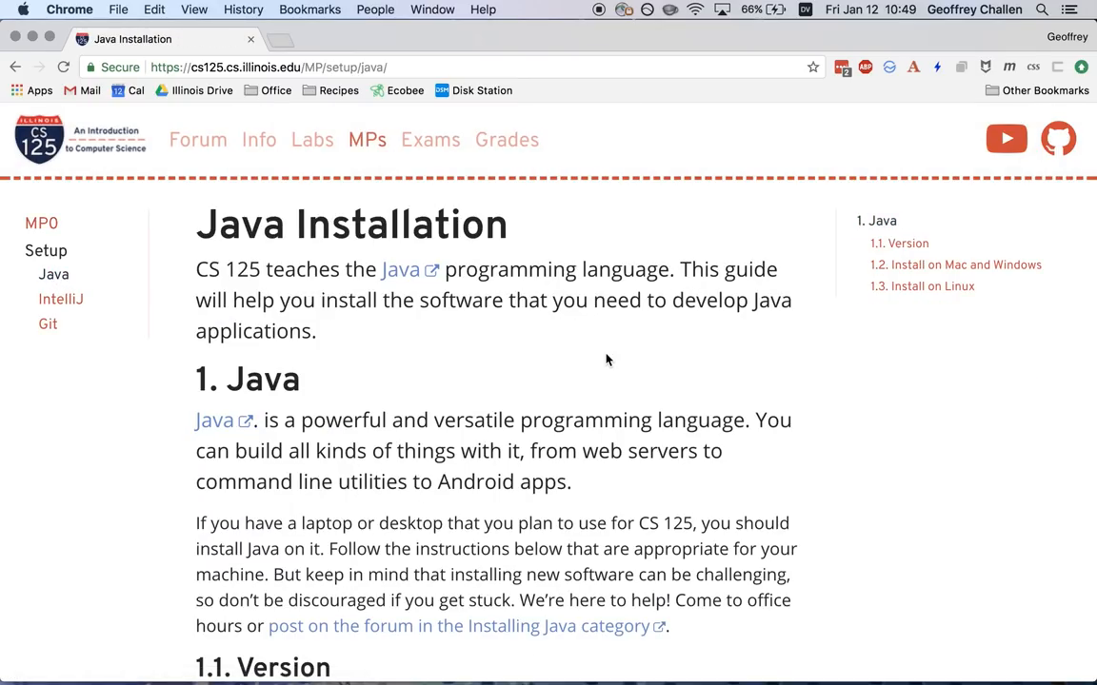
scroll("down", 3)
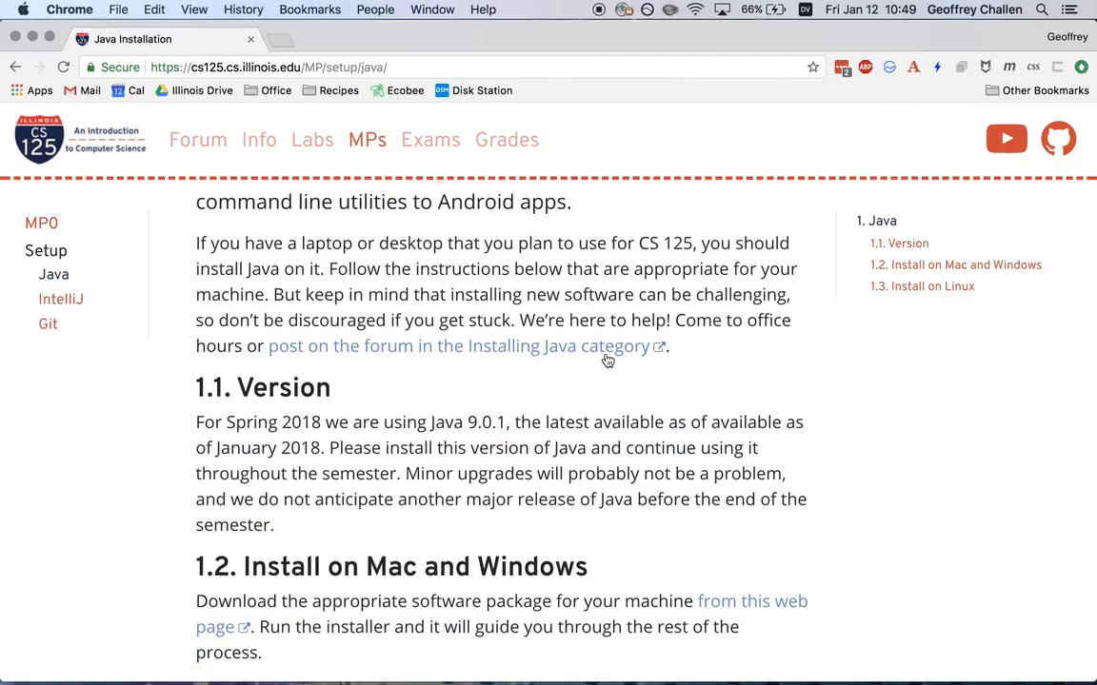
left_click(750, 600)
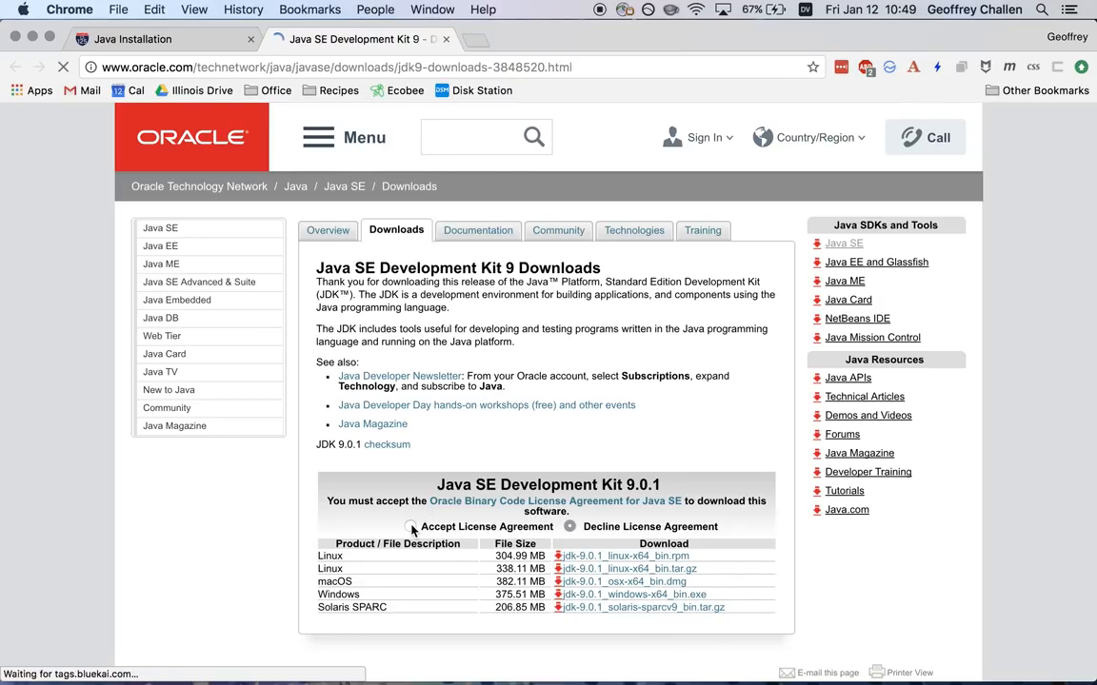
Accept the license agreement and download jdk-9.0.1_osx-x64_bin.dmg.
left_click(413, 526)
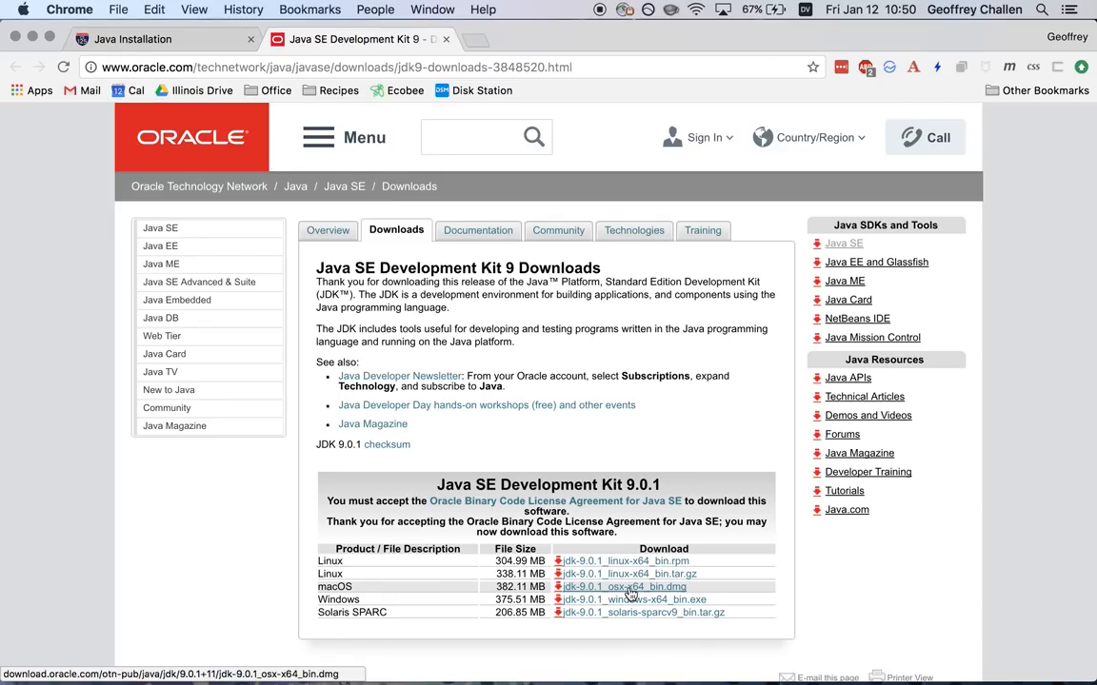
left_click(622, 587)
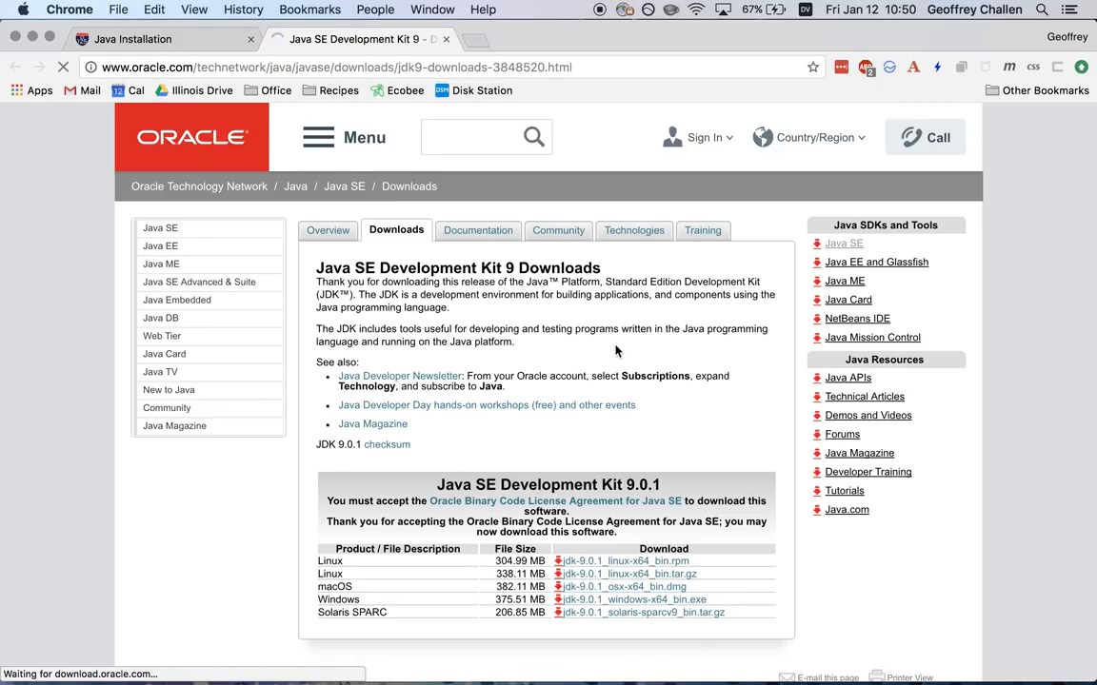
left_click(624, 586)
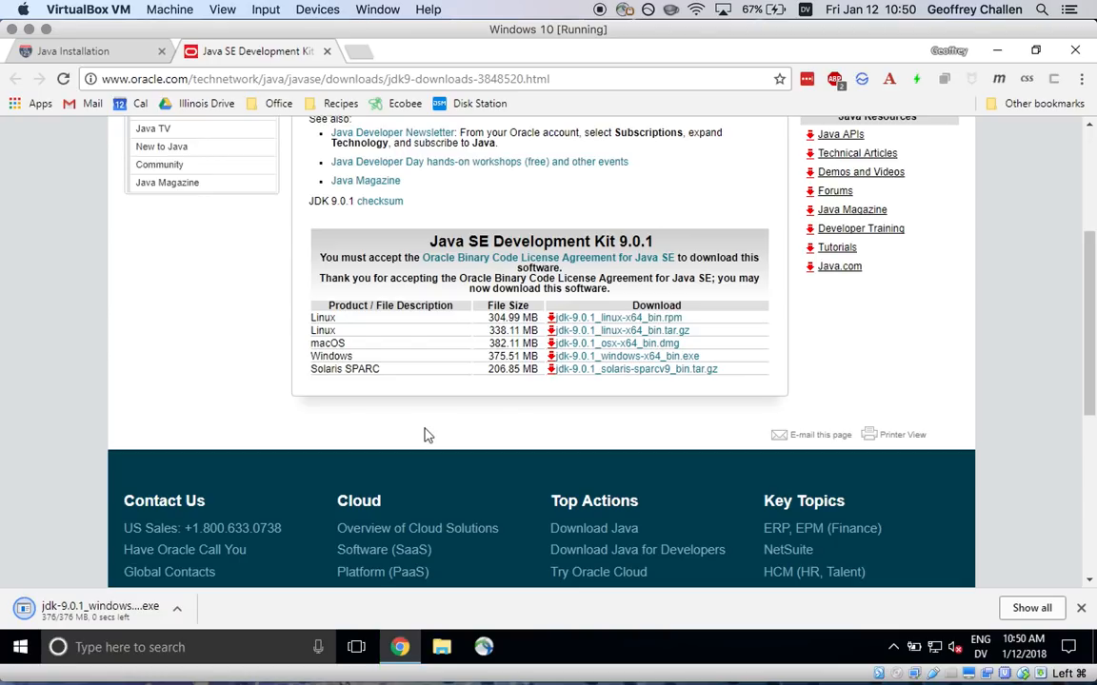
mouse_move(167, 543)
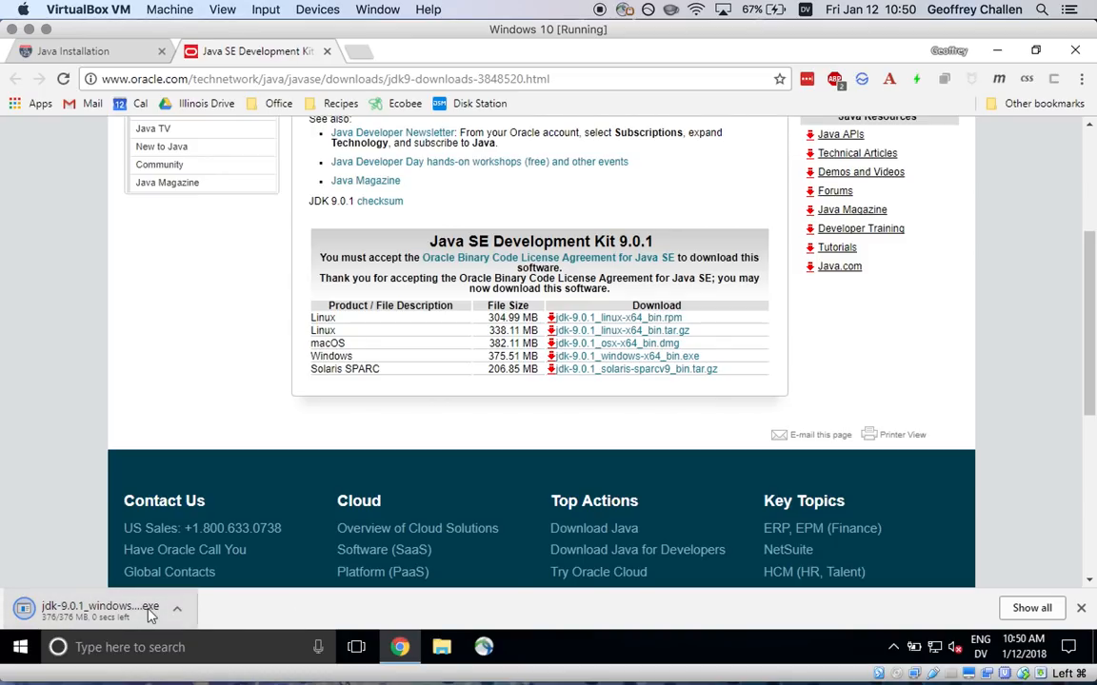
mouse_move(474, 538)
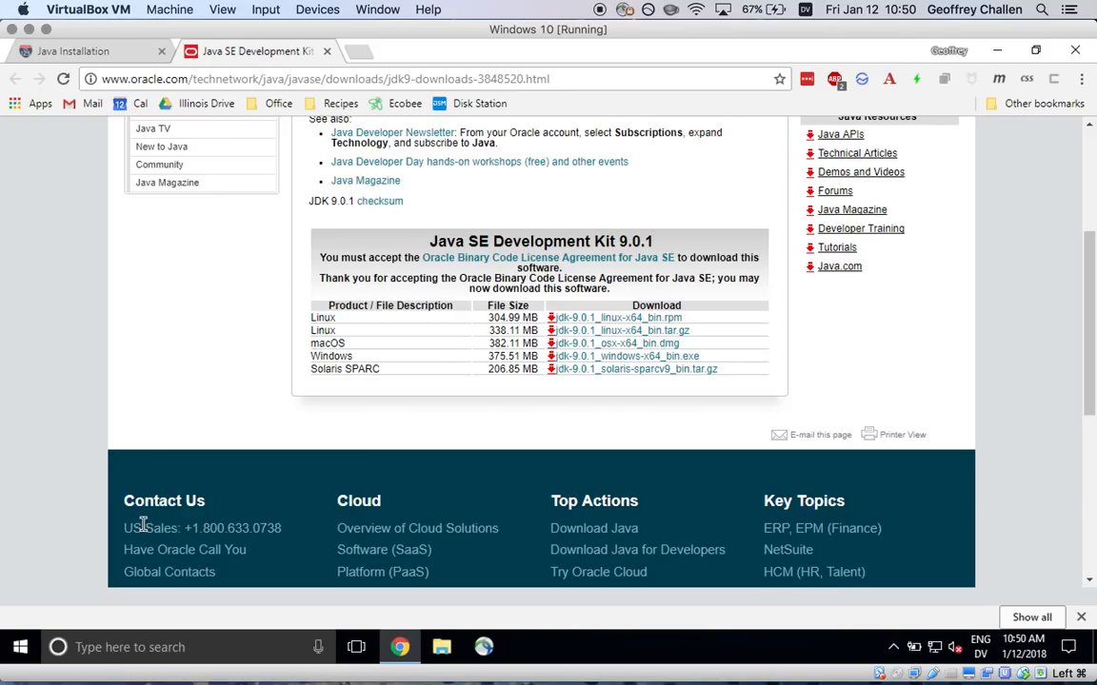
Approve the User Account Control prompt for jdk-9.0.1_windows-x64_bin.exe.
scroll("down", 3)
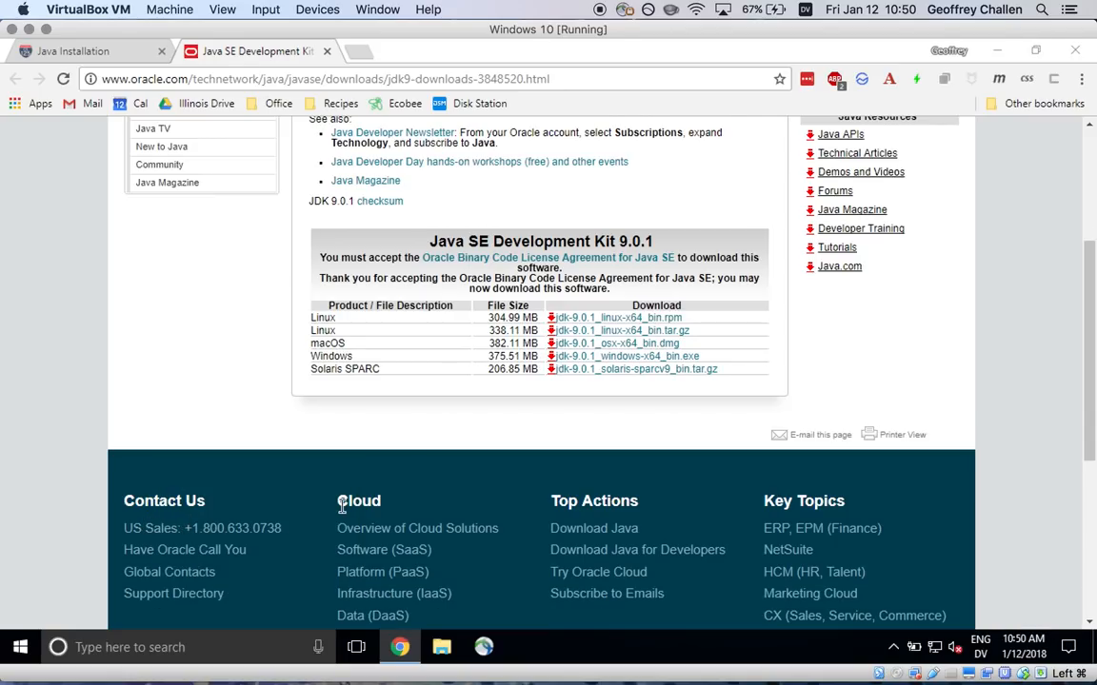
mouse_move(638, 549)
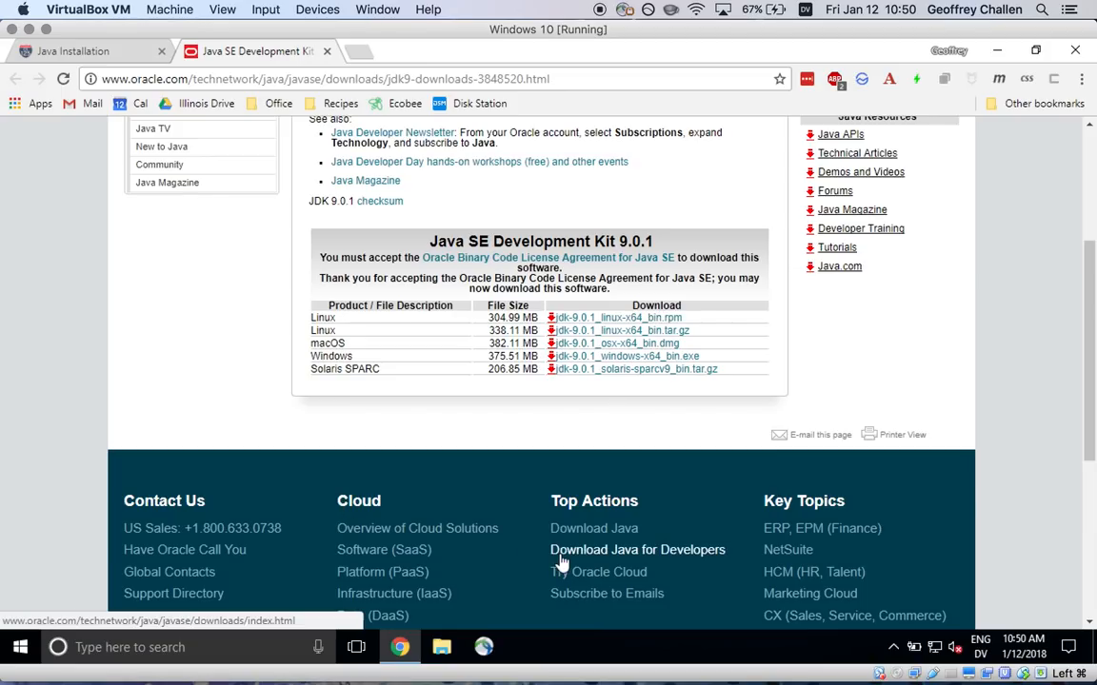
mouse_move(580, 559)
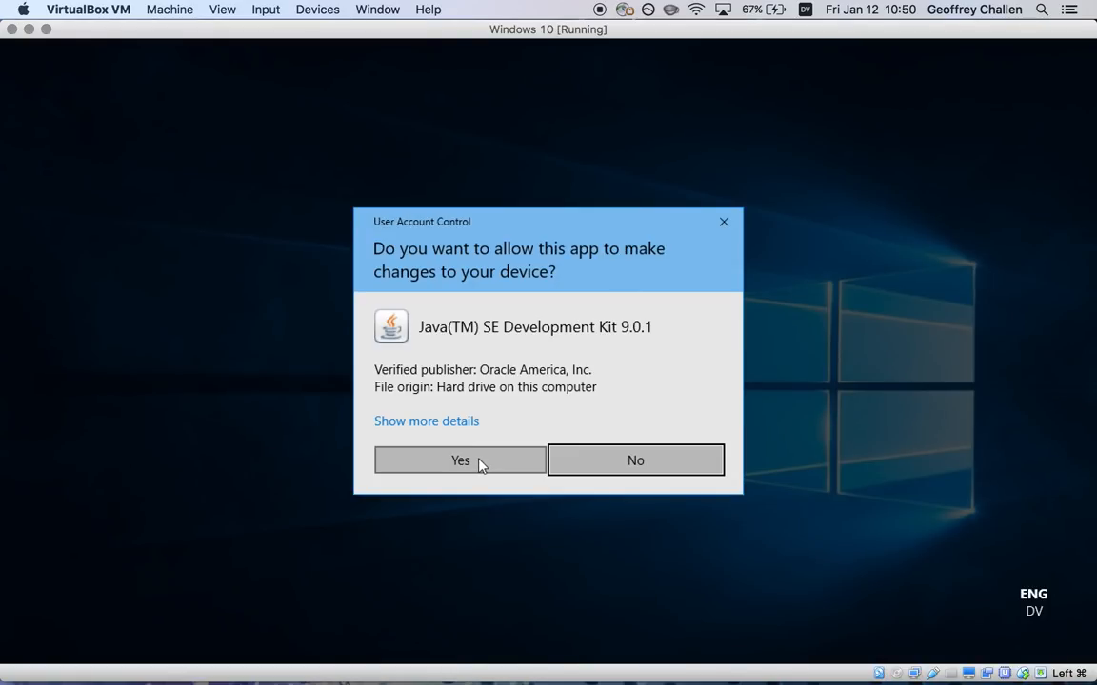
left_click(459, 460)
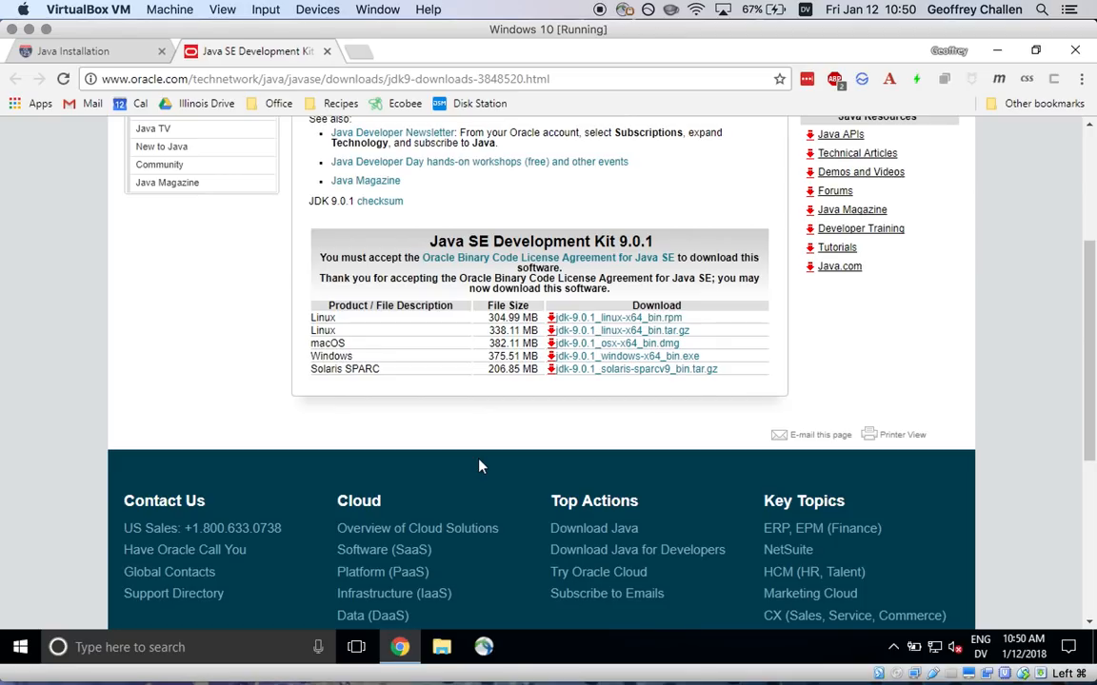
mouse_move(852, 200)
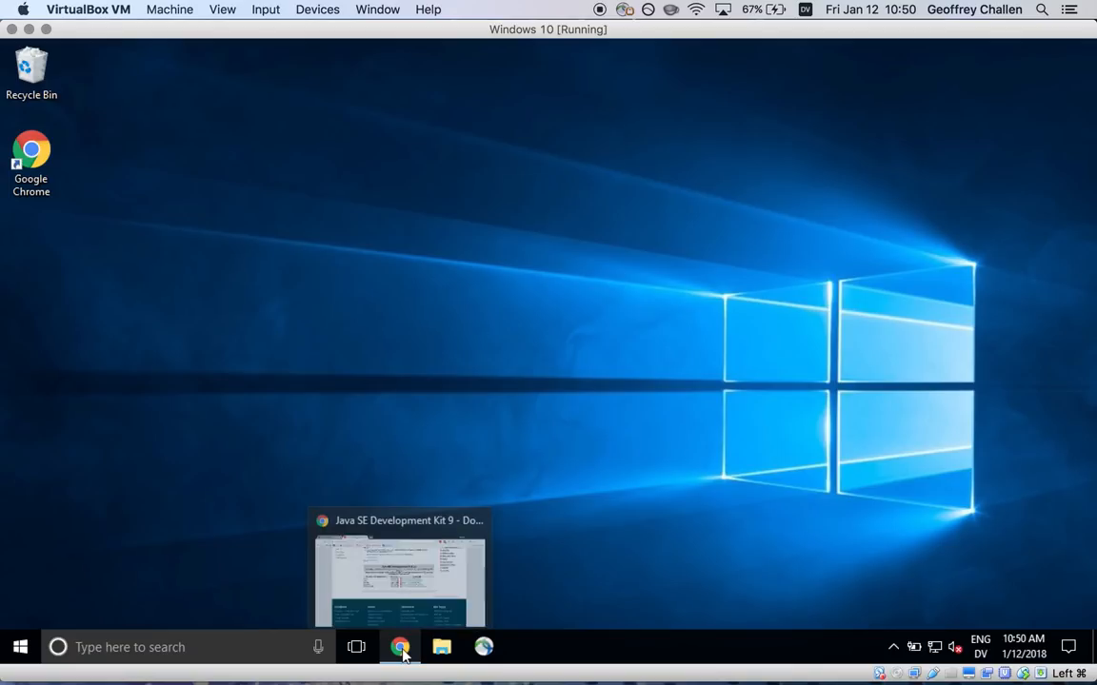
Restore the window and pass the JDK welcome and Custom Setup screens with defaults.
left_click(399, 647)
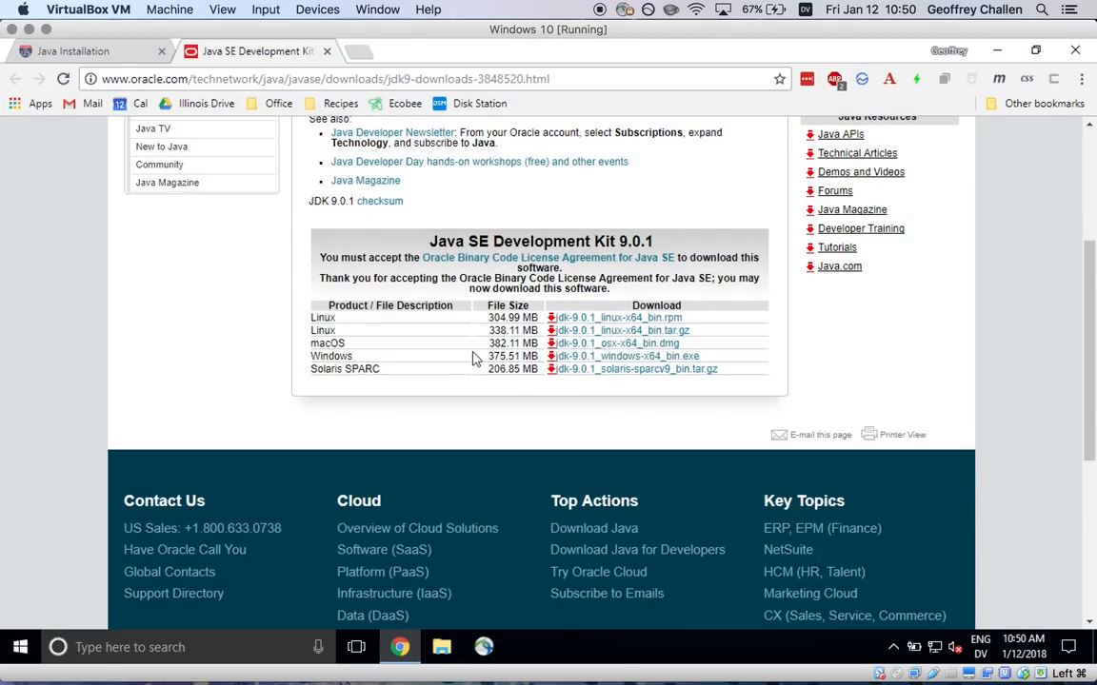
mouse_move(1008, 340)
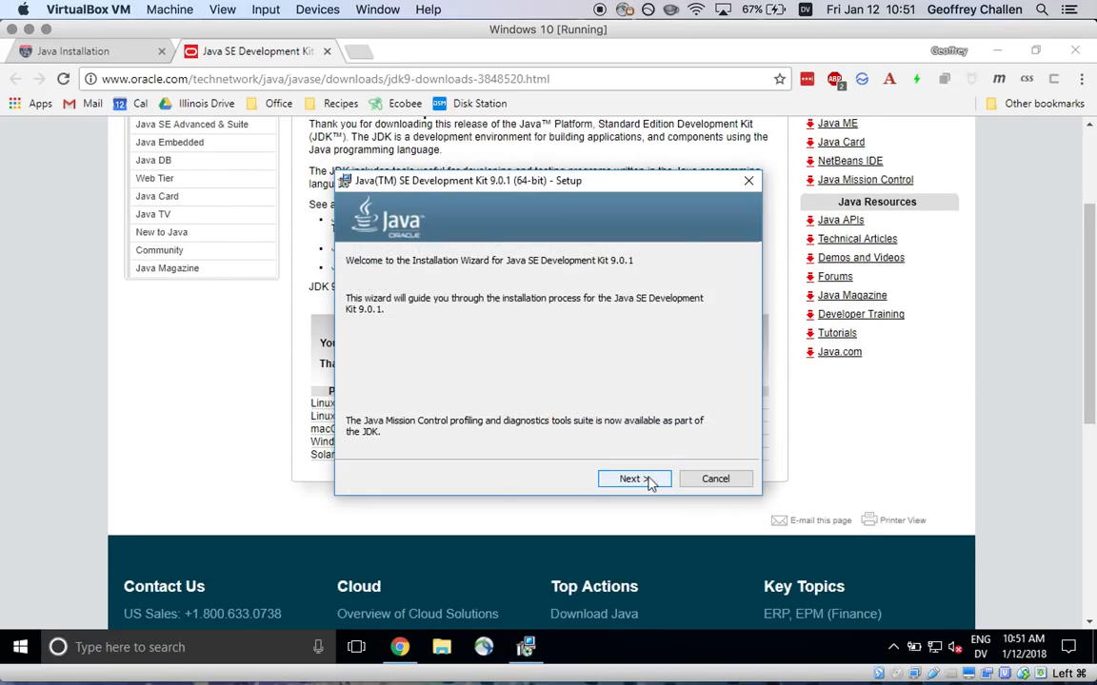
left_click(634, 478)
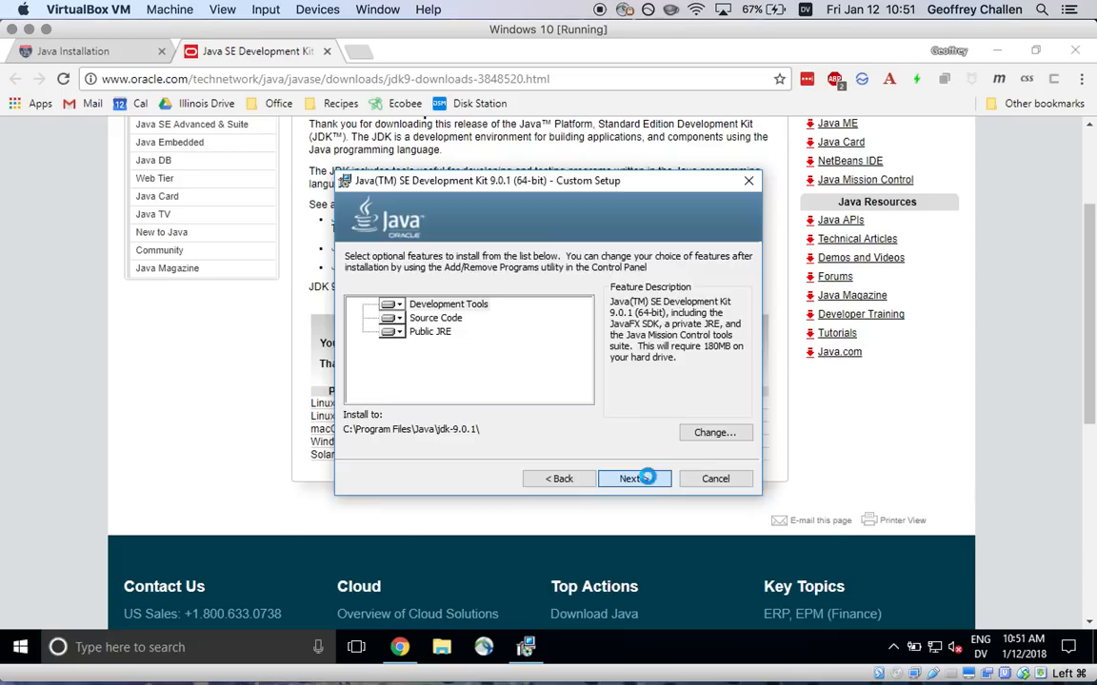
left_click(634, 478)
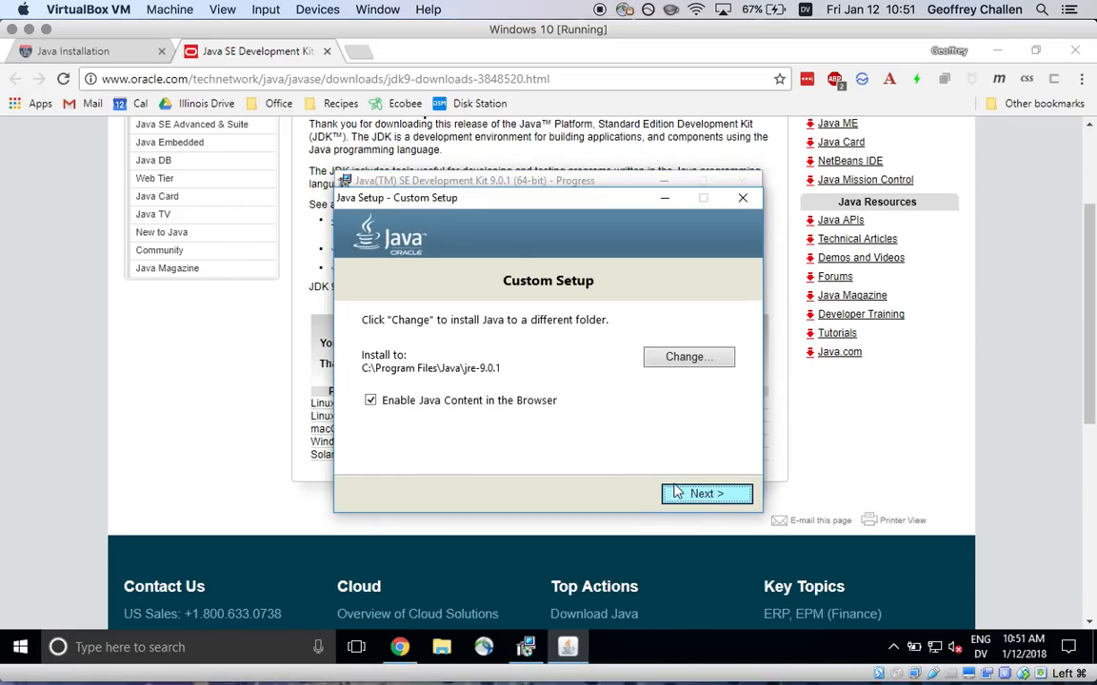
mouse_move(394, 410)
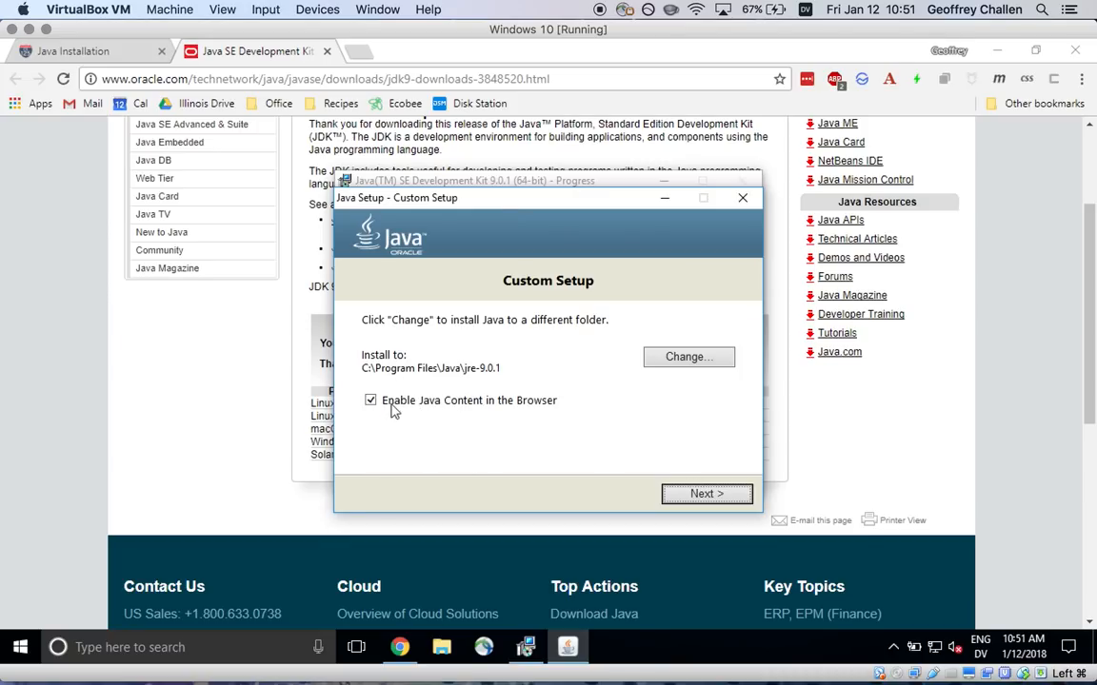
Keep the default JRE folder and browser Java content, and begin installing.
left_click(706, 493)
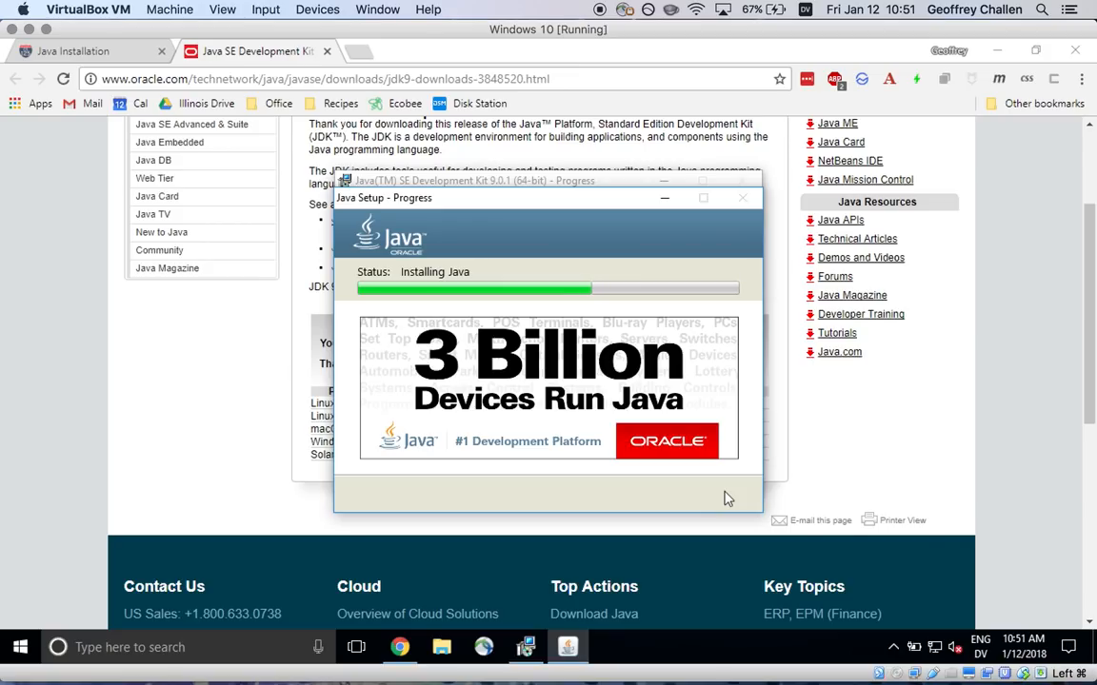
mouse_move(404, 637)
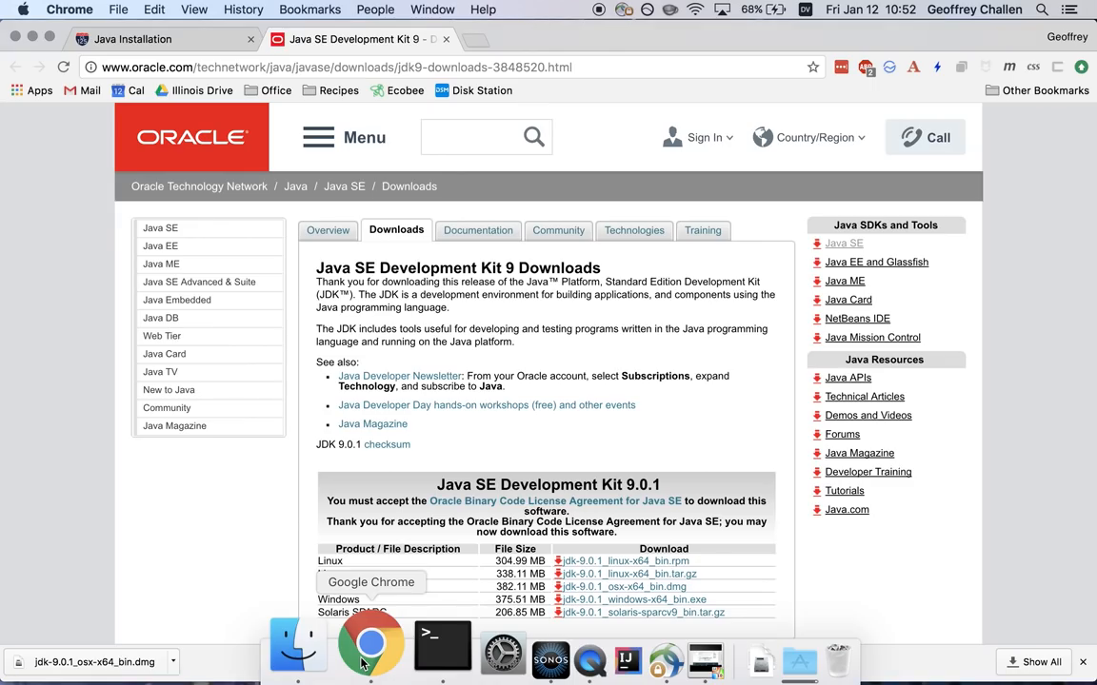
mouse_move(162, 607)
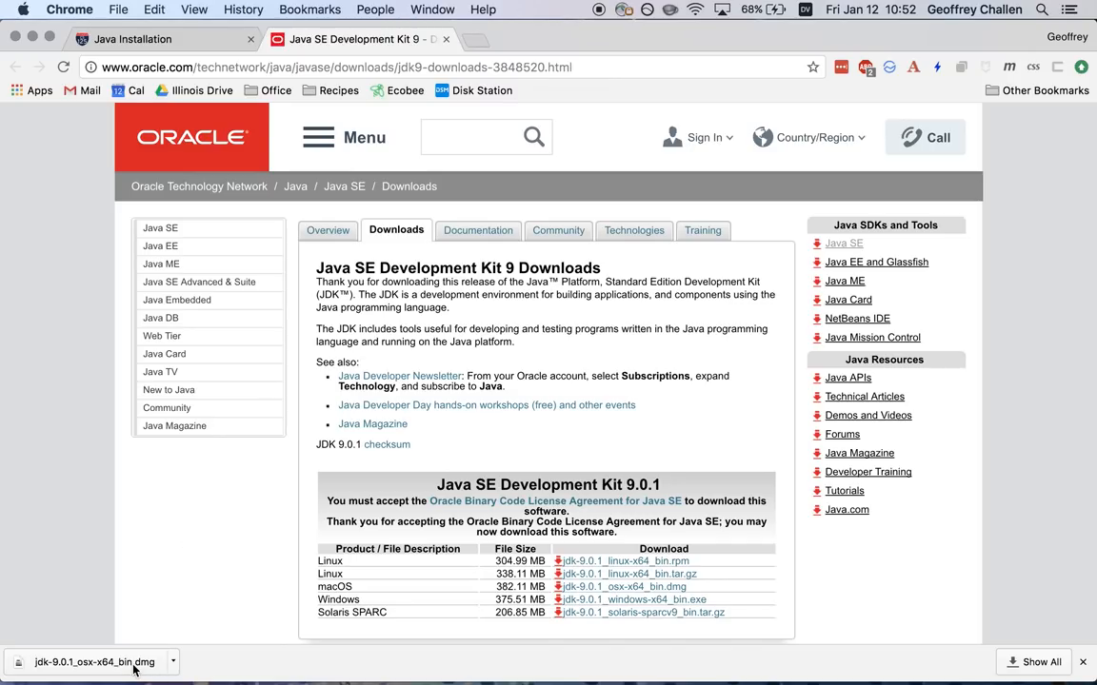
Open the JDK 9.0.1 .dmg, launch JDK 9.0.1.pkg, then Continue and Install.
left_click(94, 661)
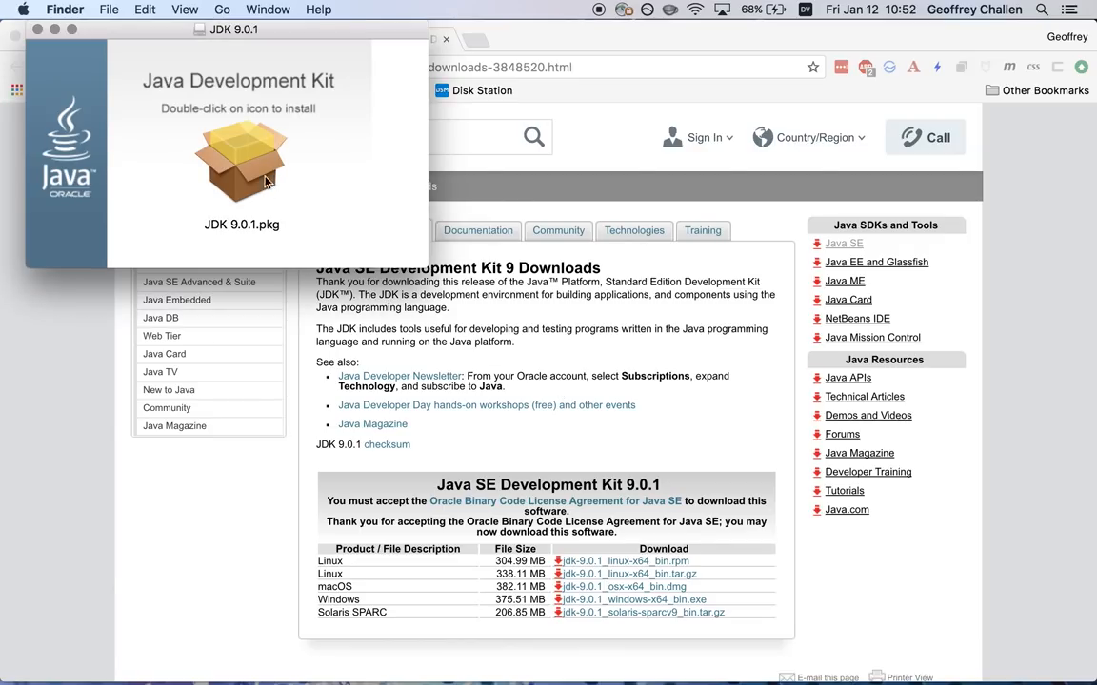
double_click(241, 162)
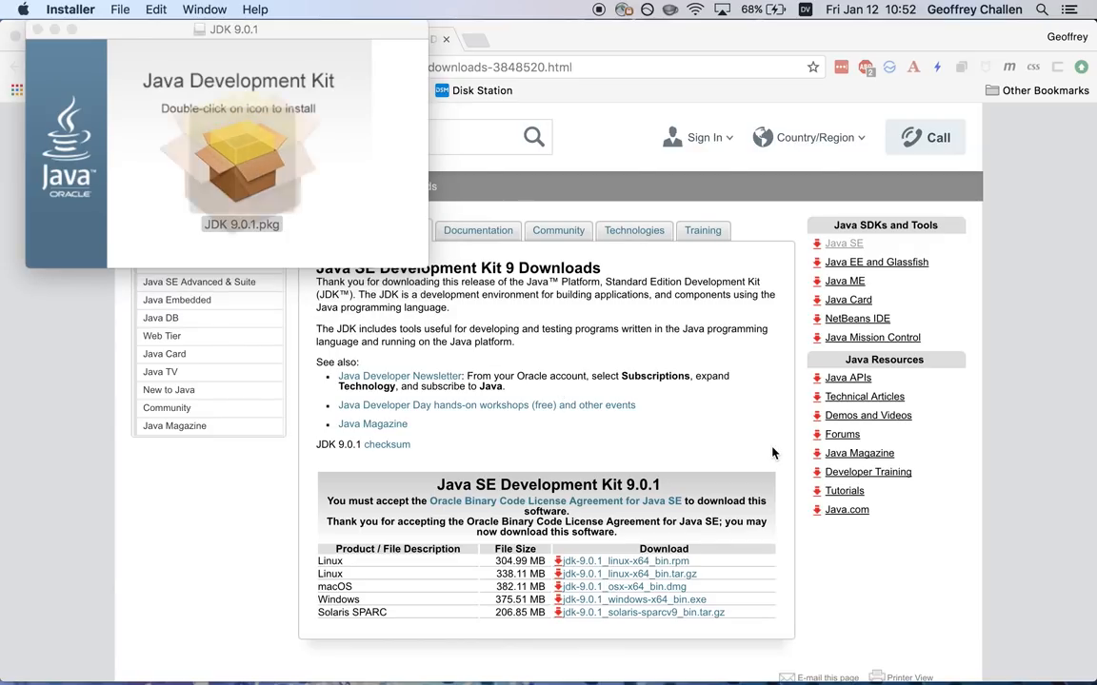
double_click(241, 171)
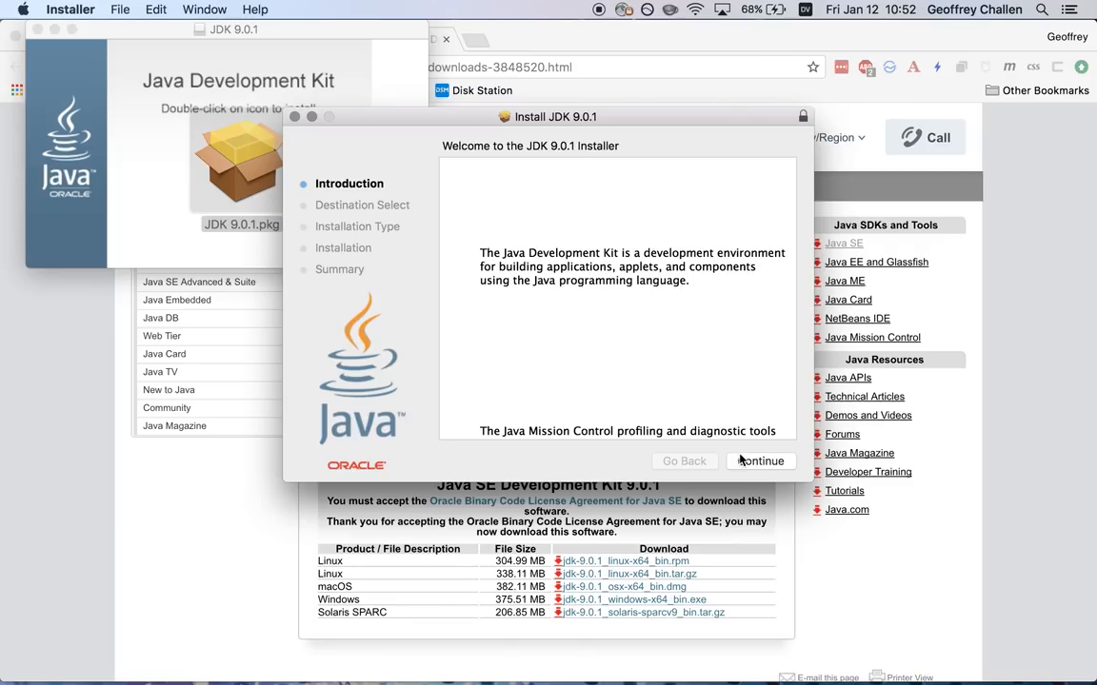
left_click(761, 461)
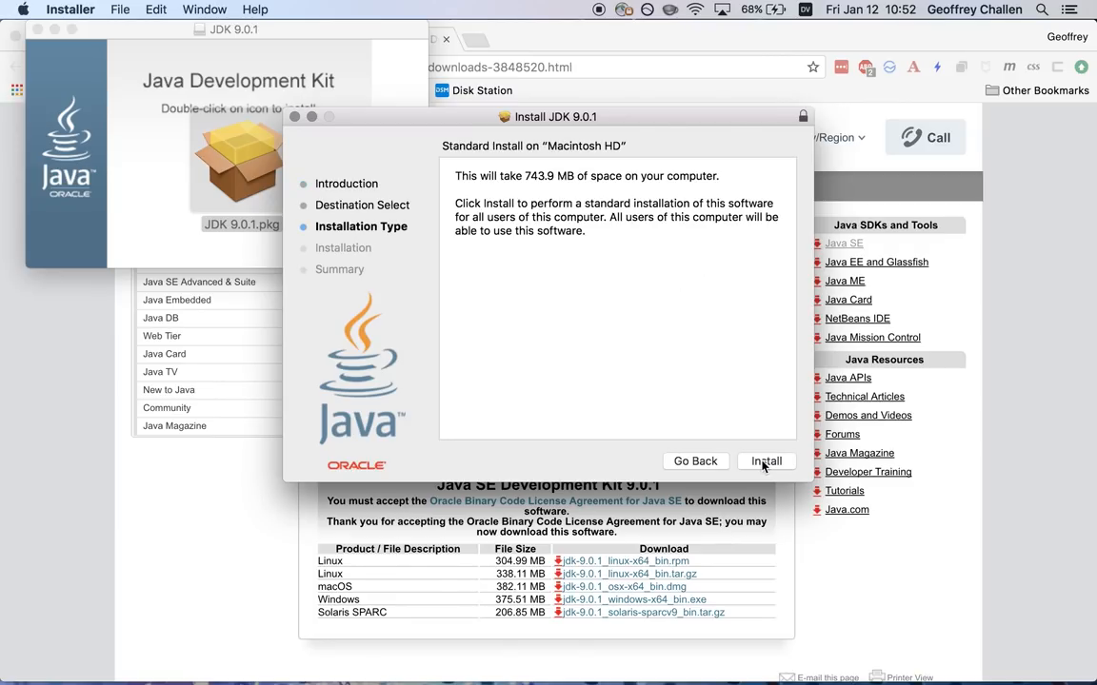
left_click(765, 460)
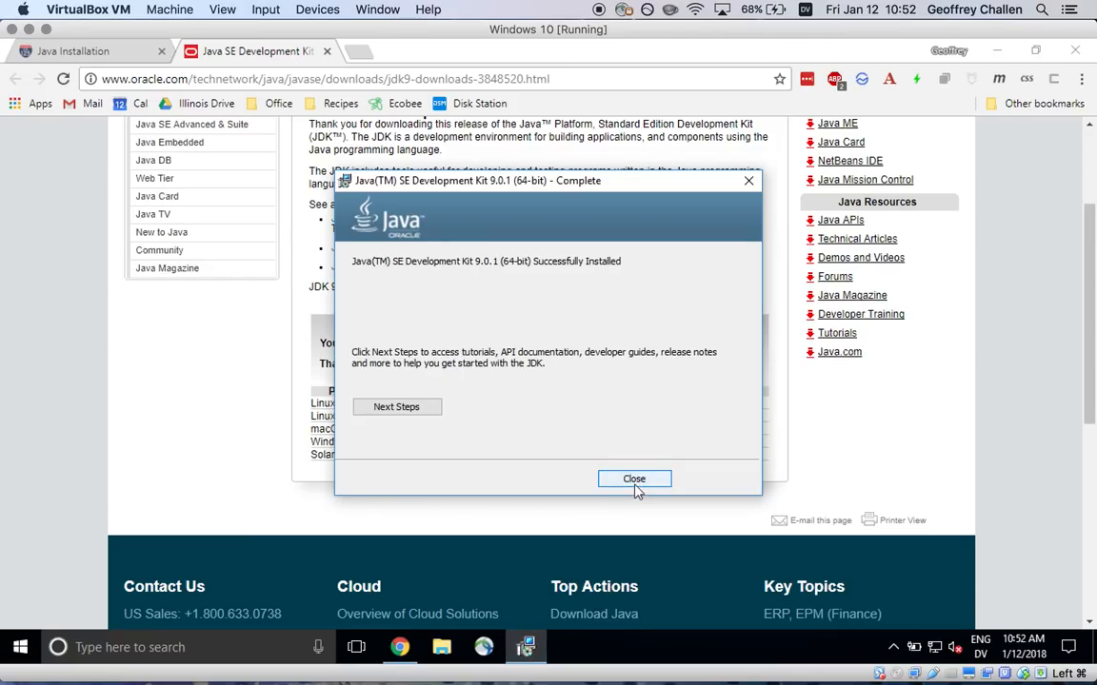
mouse_move(634, 479)
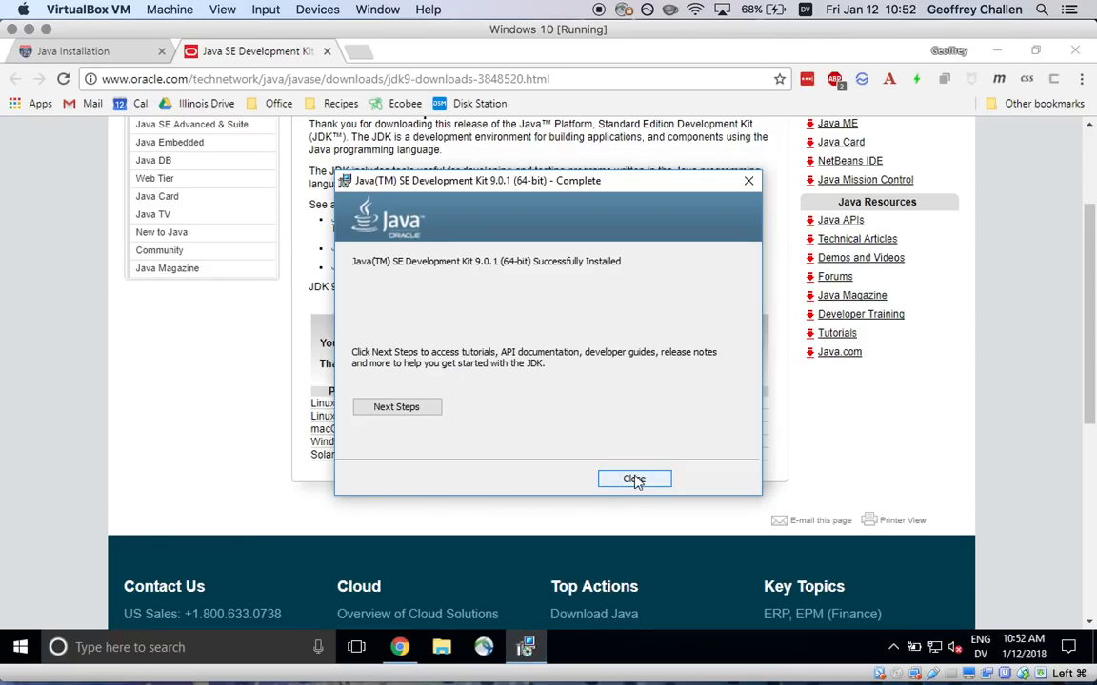
Close the JDK Complete dialog and the Oracle download tab in Chrome.
left_click(634, 478)
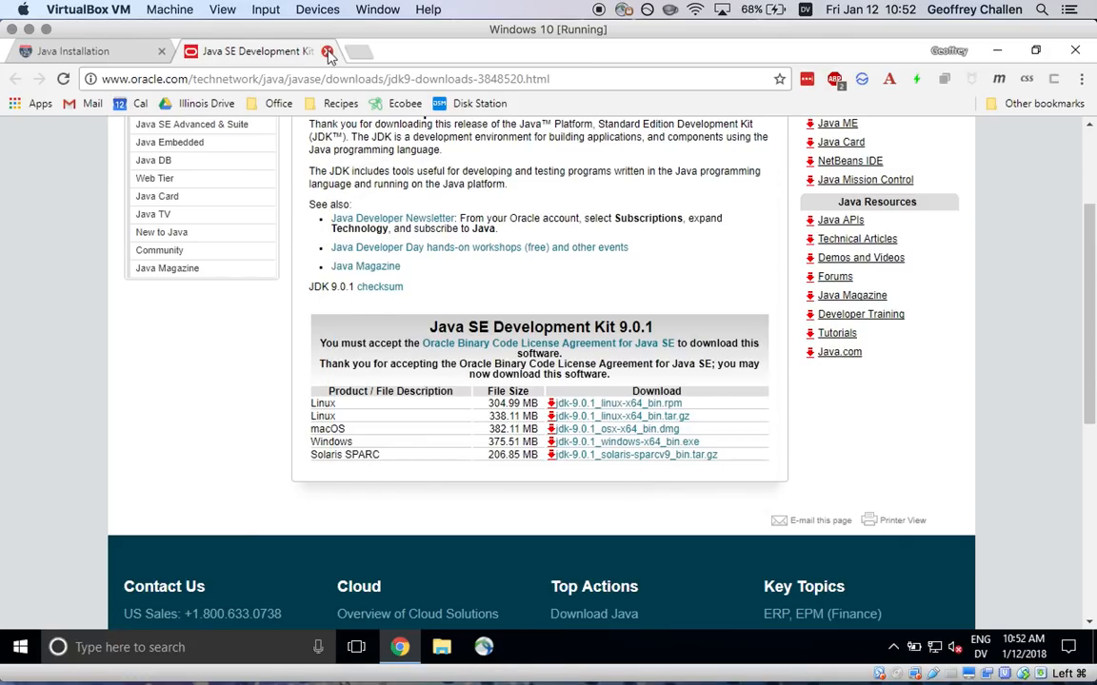
left_click(328, 52)
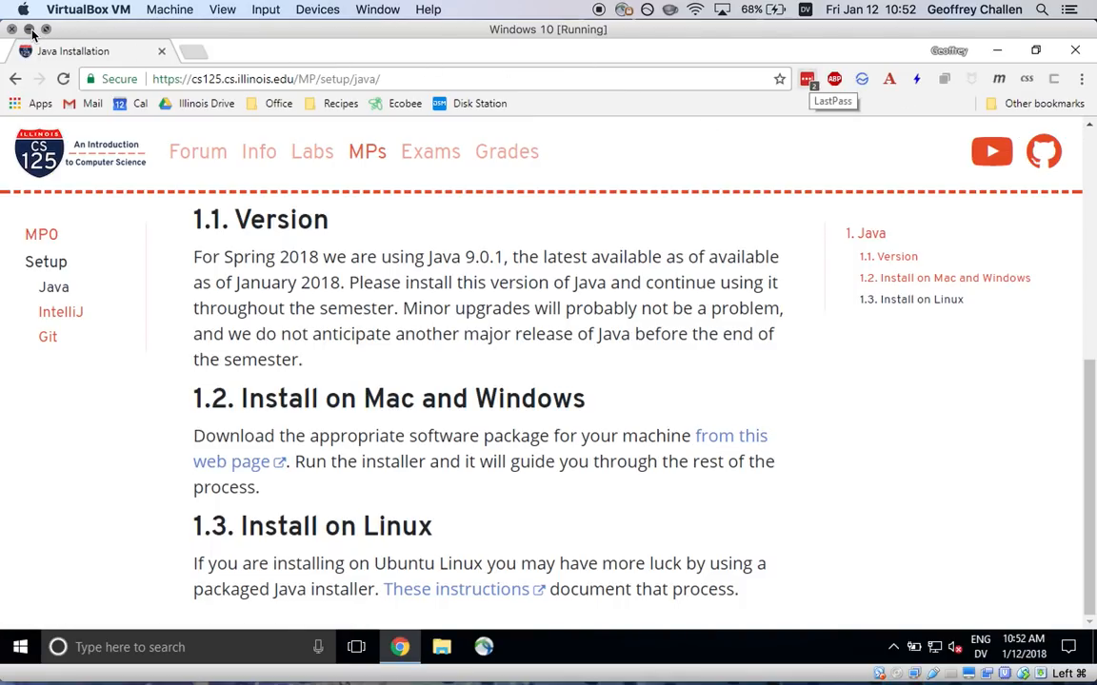
On the Mac, close Install Succeeded, answer the Move to Trash prompt, and close Installer.
left_click(731, 435)
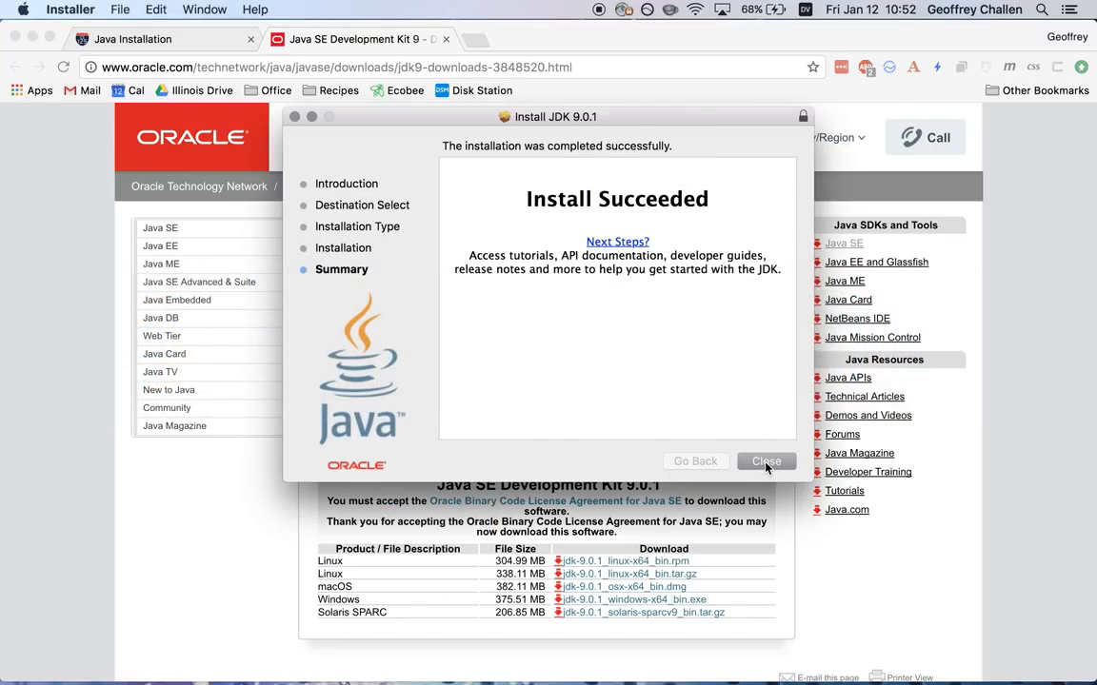
left_click(765, 461)
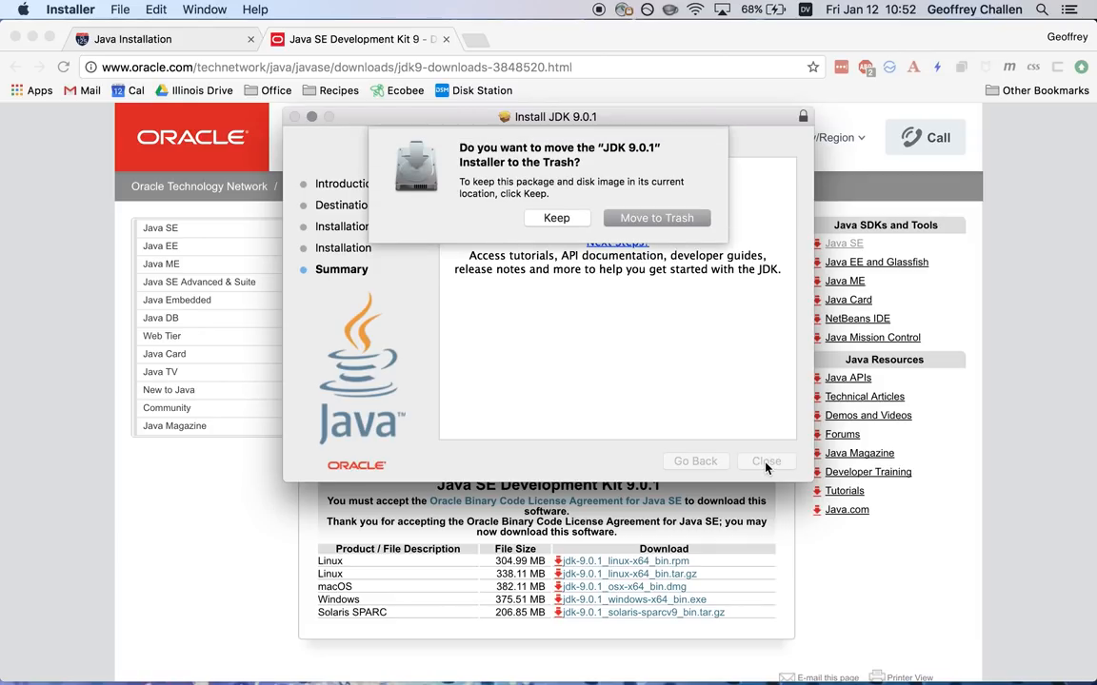
left_click(556, 217)
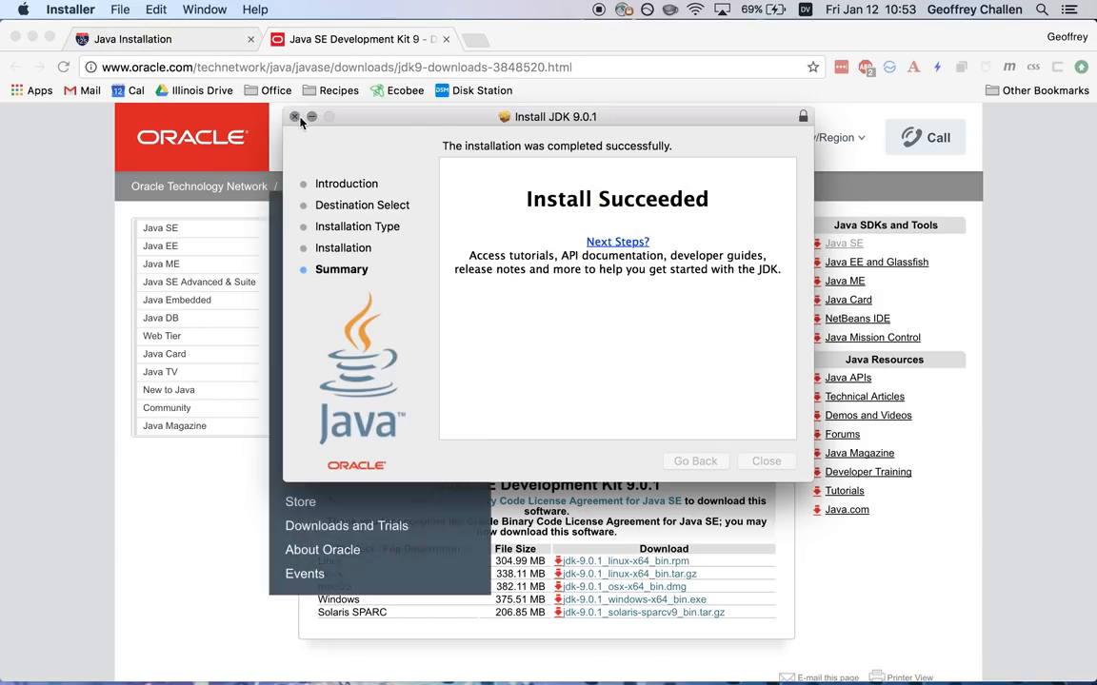
left_click(296, 116)
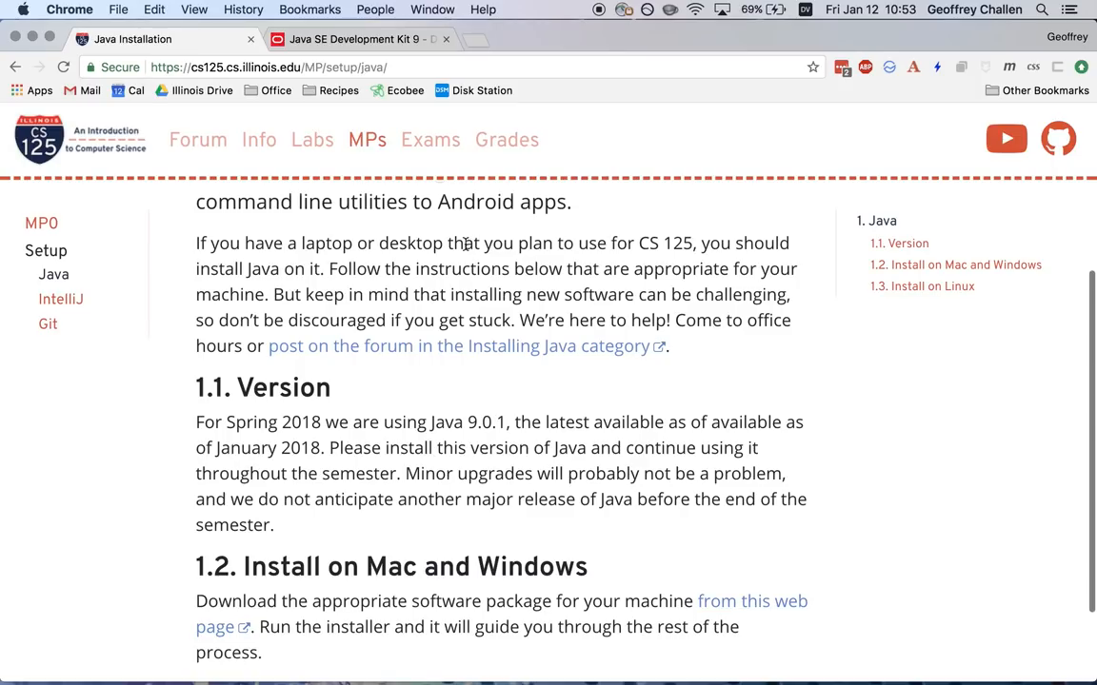